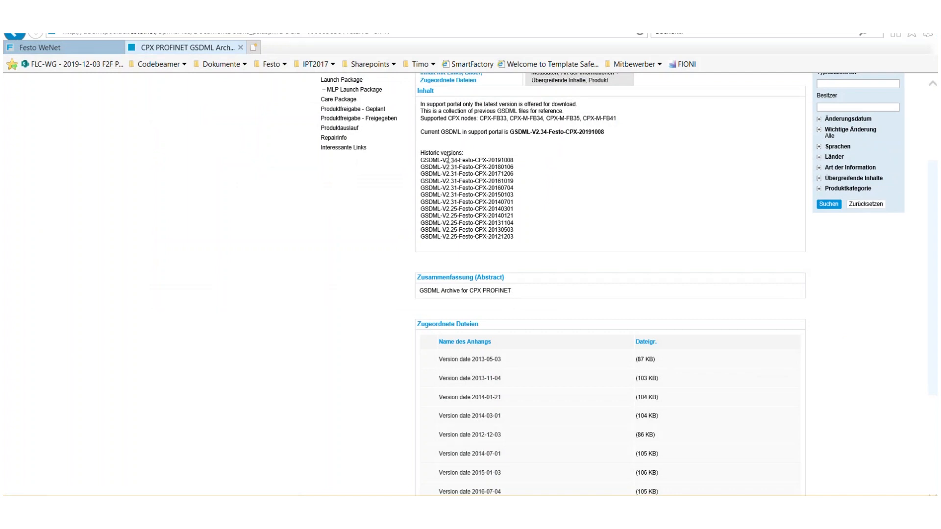
pyautogui.moveTo(527, 186)
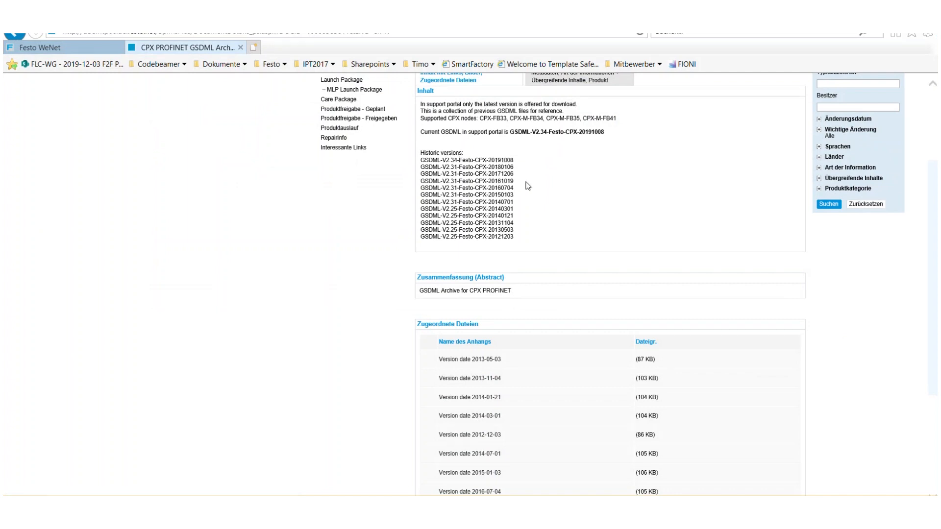
pyautogui.moveTo(519, 198)
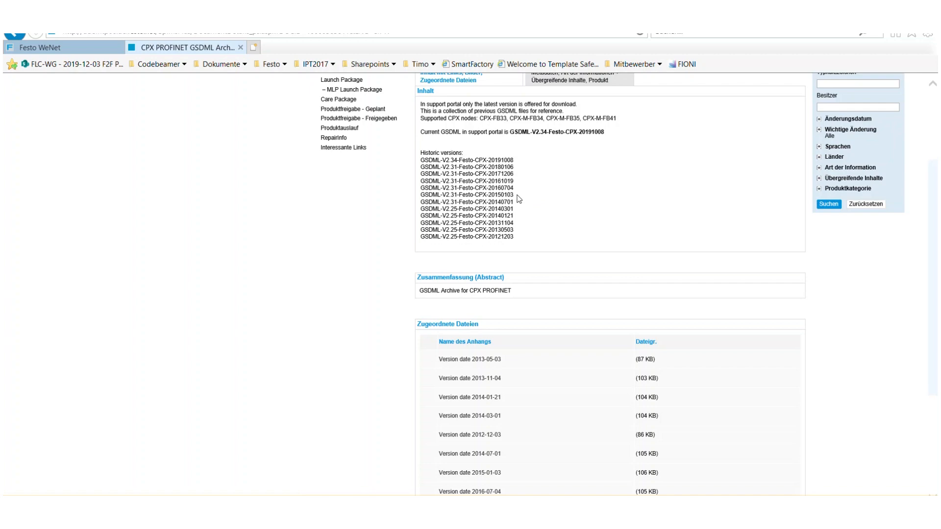
pyautogui.moveTo(519, 196)
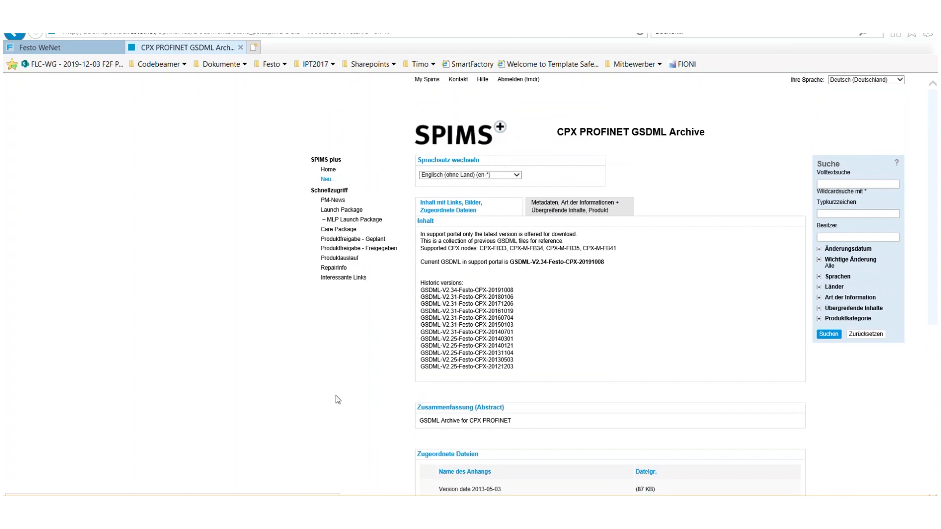
# Add a CPX Rev 30 terminal to Network view, assign it to PLC_1, and open its device view
pyautogui.click(173, 485)
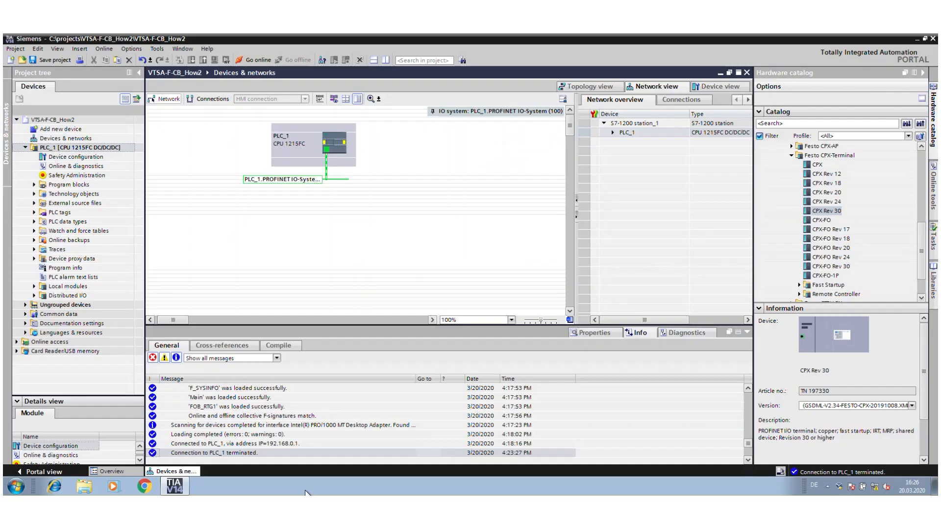
pyautogui.moveTo(288, 155)
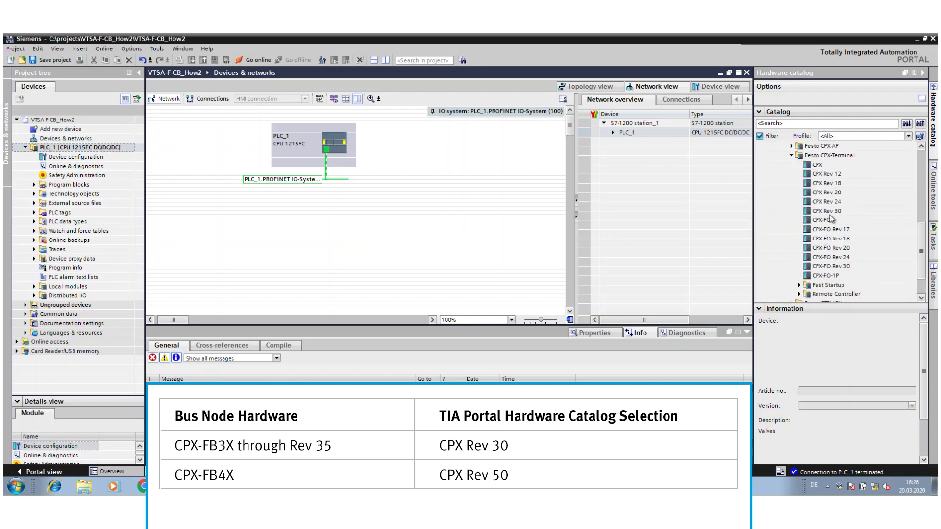
pyautogui.moveTo(827, 211); pyautogui.dragTo(481, 211)
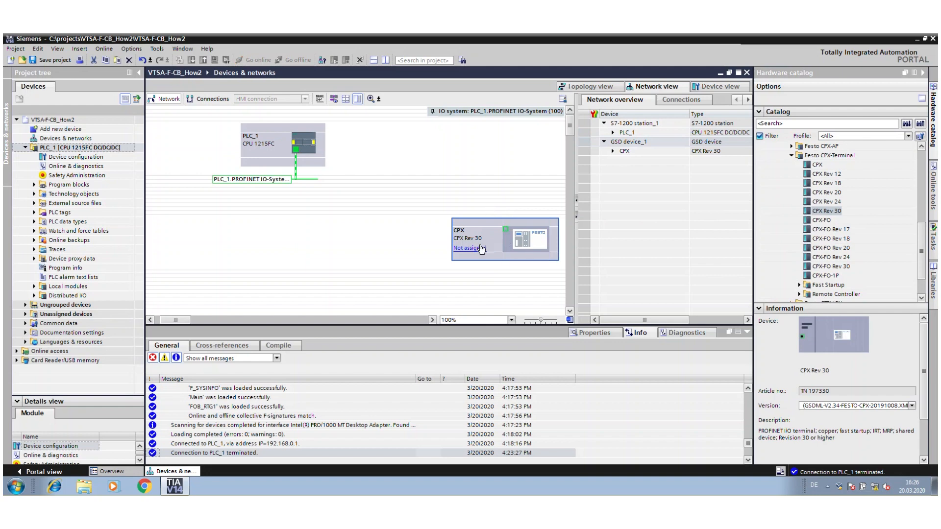
pyautogui.click(468, 248)
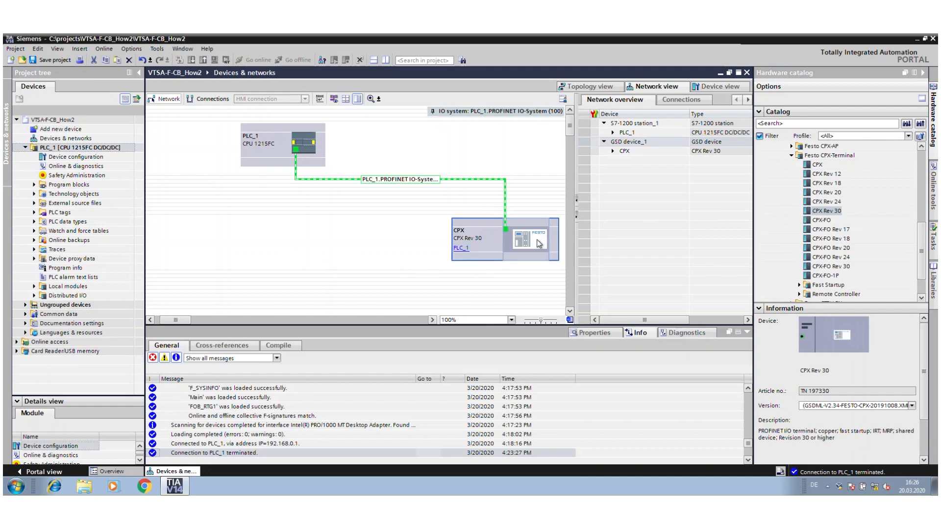
pyautogui.doubleClick(525, 239)
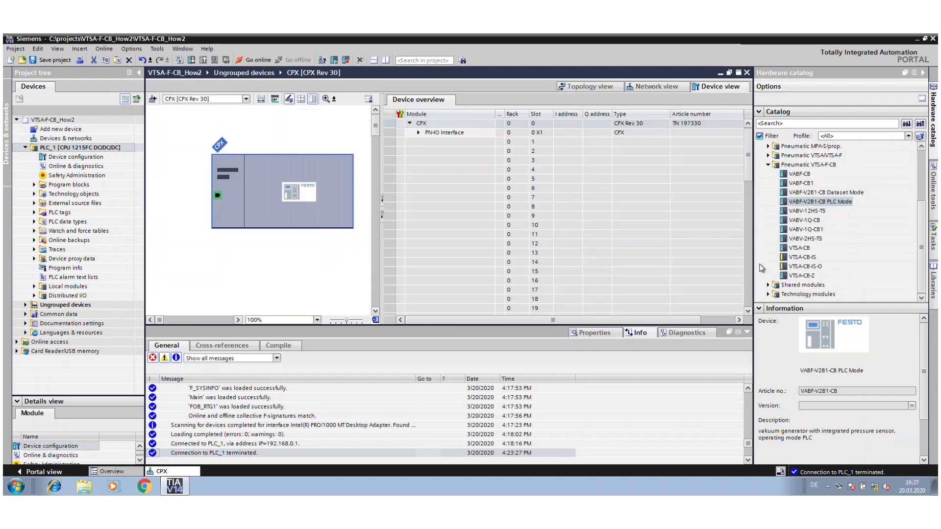
pyautogui.moveTo(771, 170)
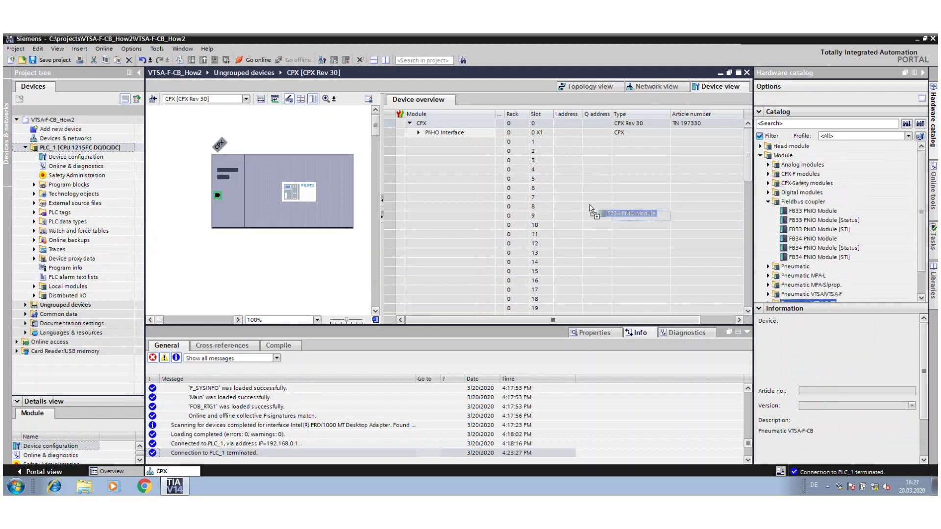
# Fill slots with FB34 PNIO Module, 8DI-D input module and two F8DI-P word safety modules
pyautogui.moveTo(628, 214); pyautogui.dragTo(444, 142)
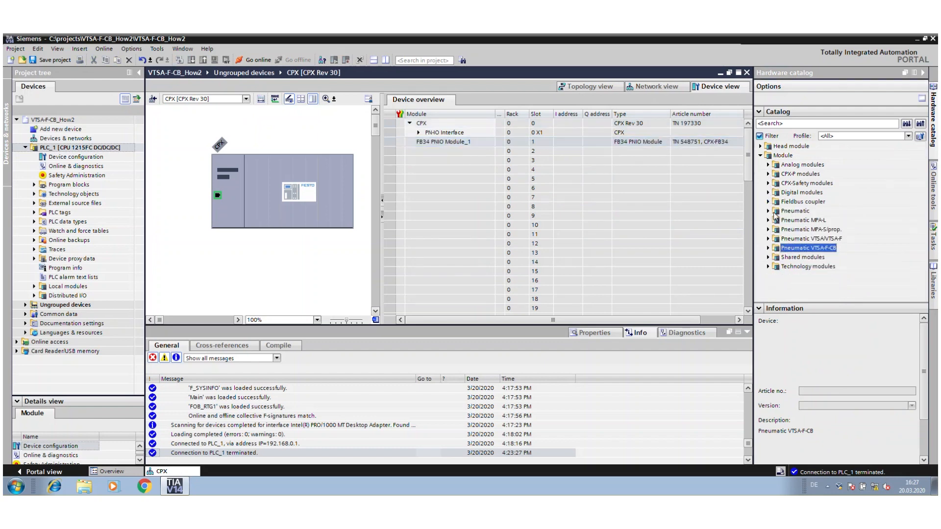
pyautogui.moveTo(773, 197)
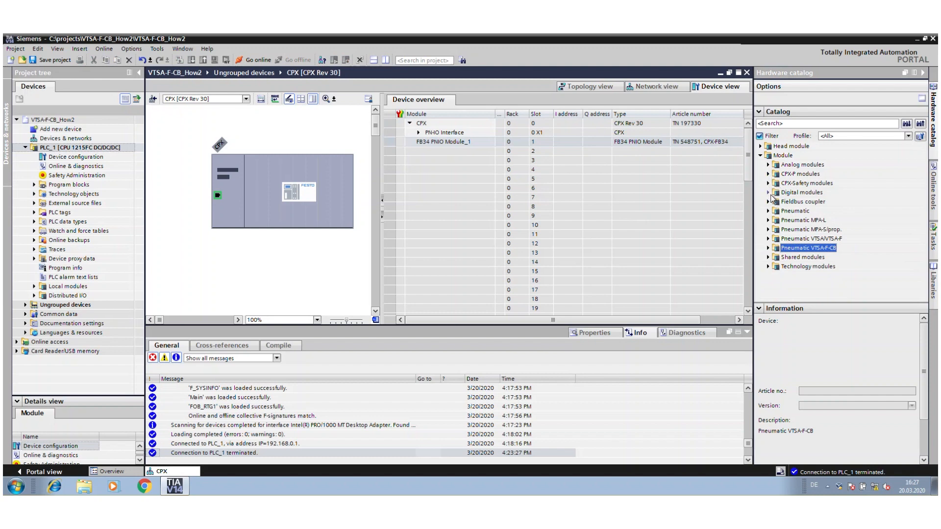
pyautogui.click(768, 192)
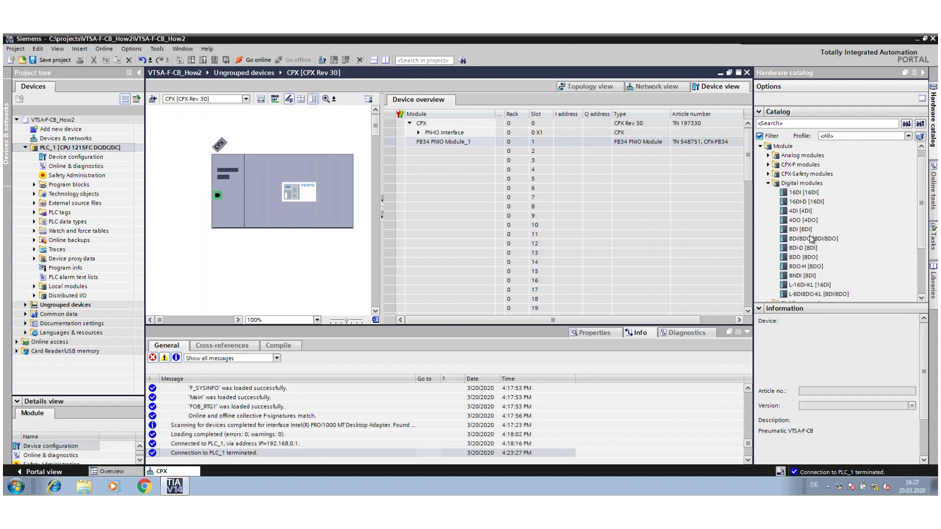
pyautogui.moveTo(798, 247); pyautogui.dragTo(450, 152)
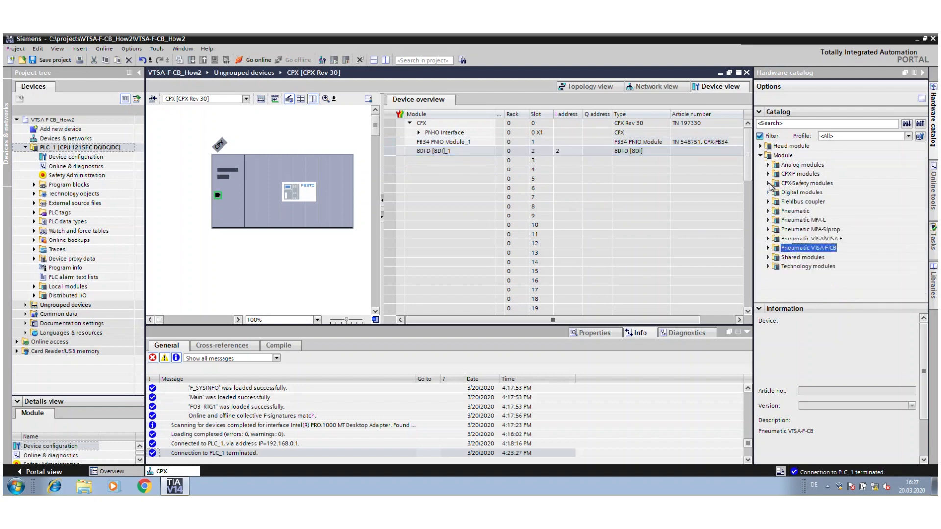
pyautogui.click(769, 182)
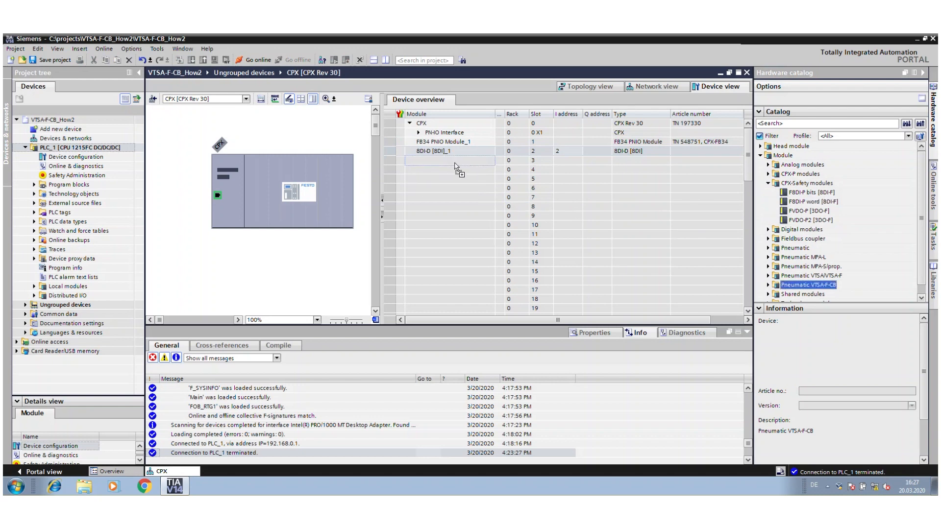
pyautogui.doubleClick(813, 202)
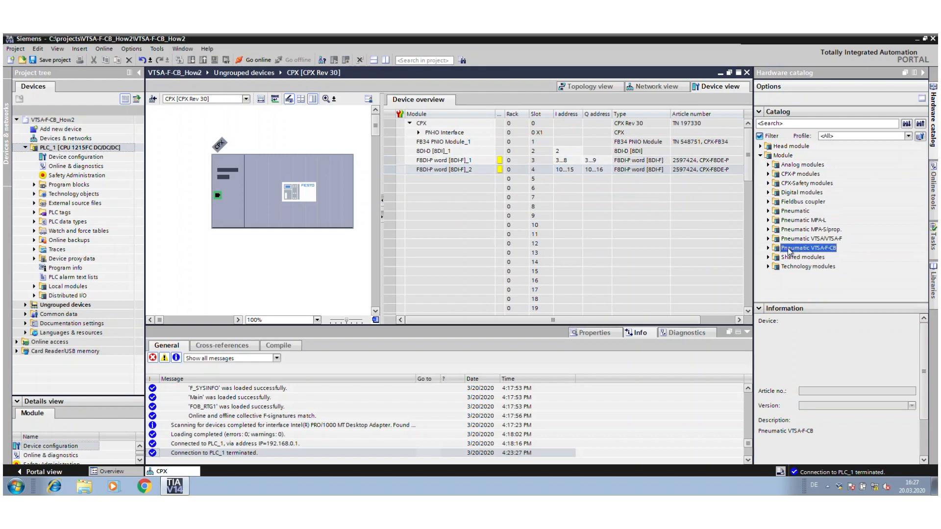
pyautogui.moveTo(769, 248)
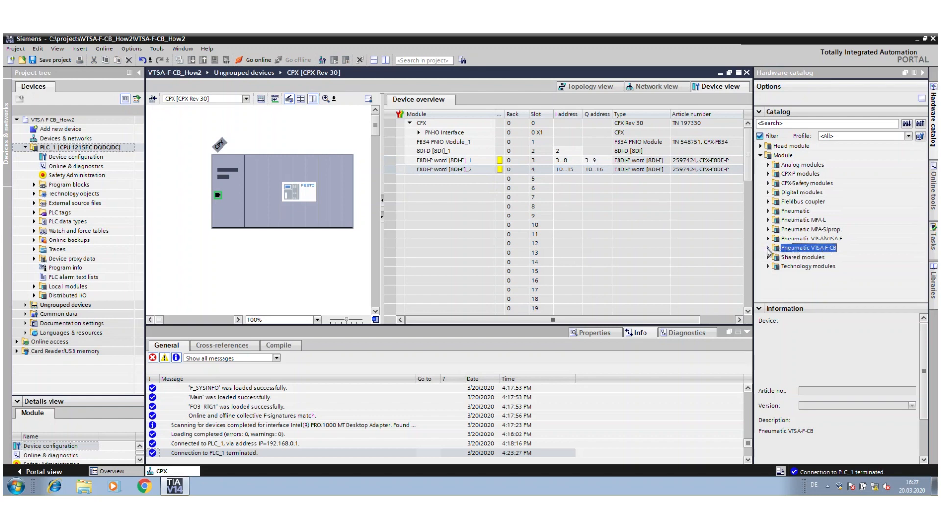
pyautogui.click(768, 248)
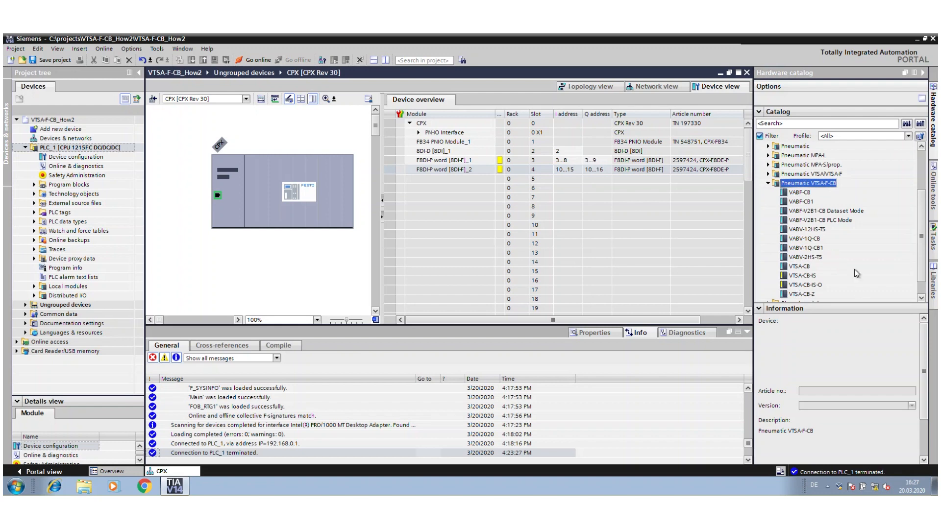
pyautogui.moveTo(822, 277)
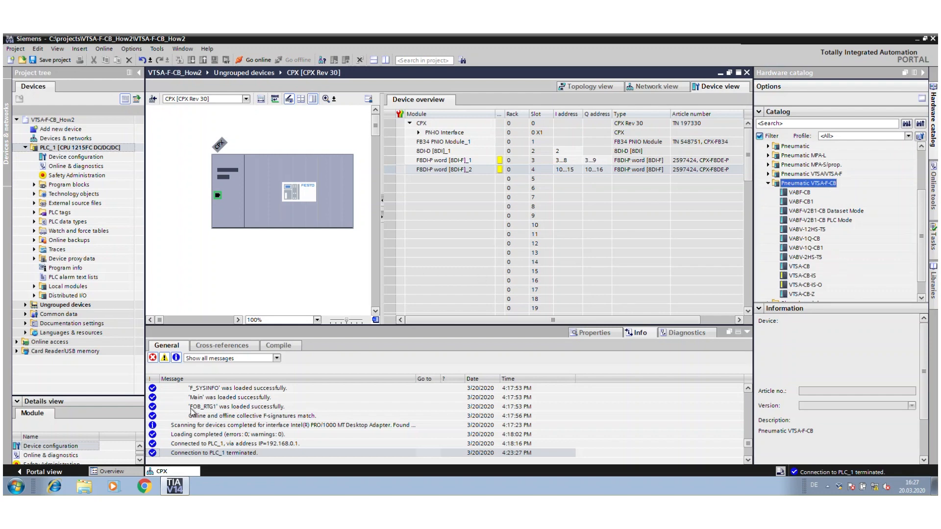
# Launch CPX Festo Maintenance Tool and connect online over TCP/IP to 192.168.0.2
pyautogui.click(10, 487)
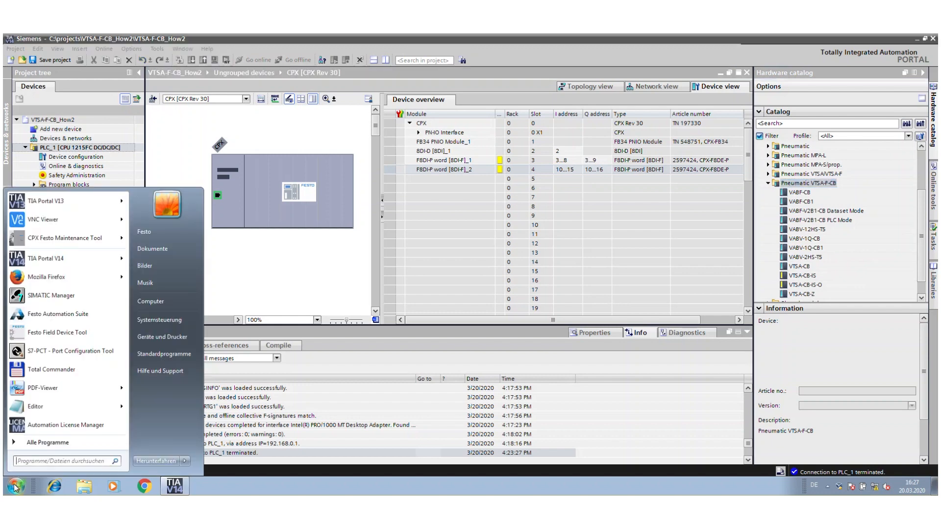
pyautogui.moveTo(54, 241)
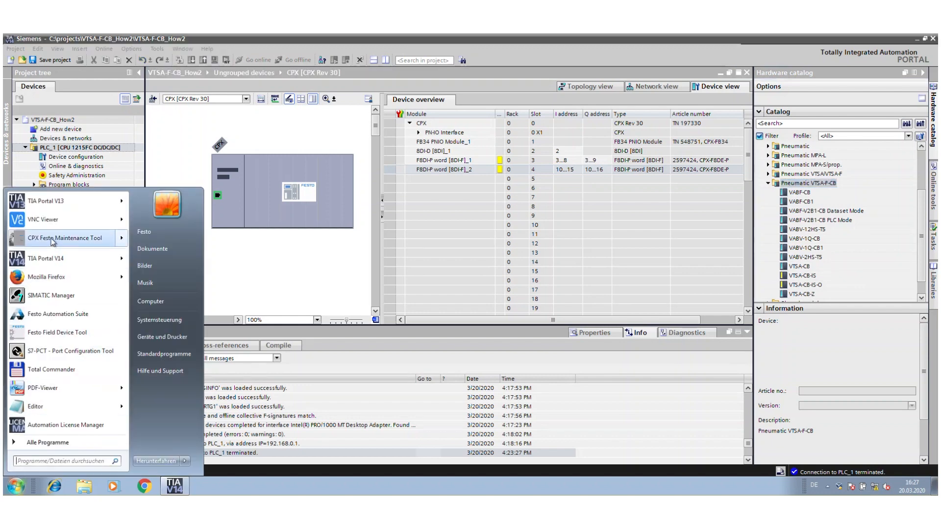
pyautogui.click(53, 238)
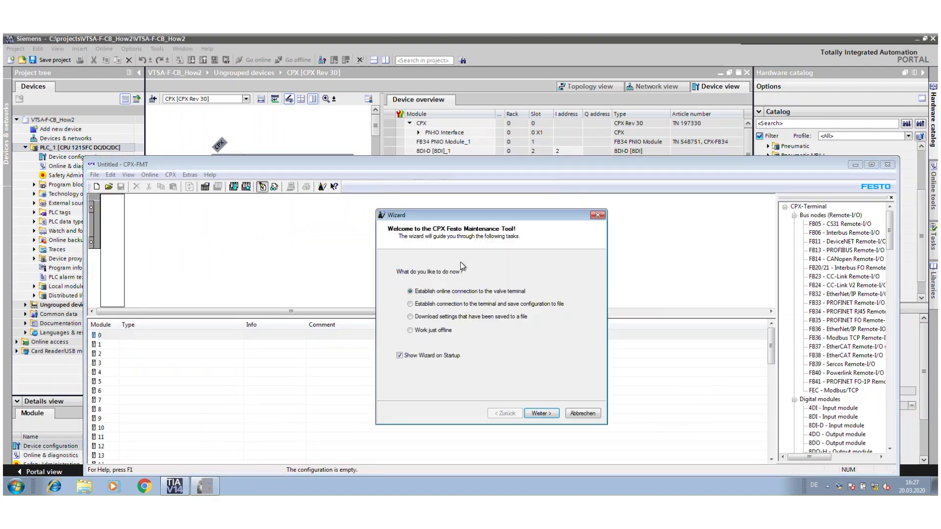
pyautogui.click(541, 413)
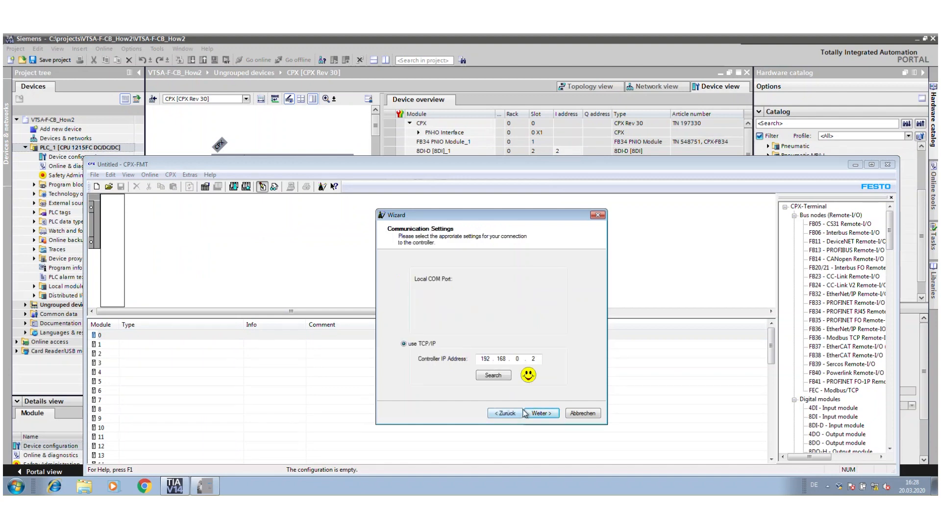
pyautogui.click(541, 413)
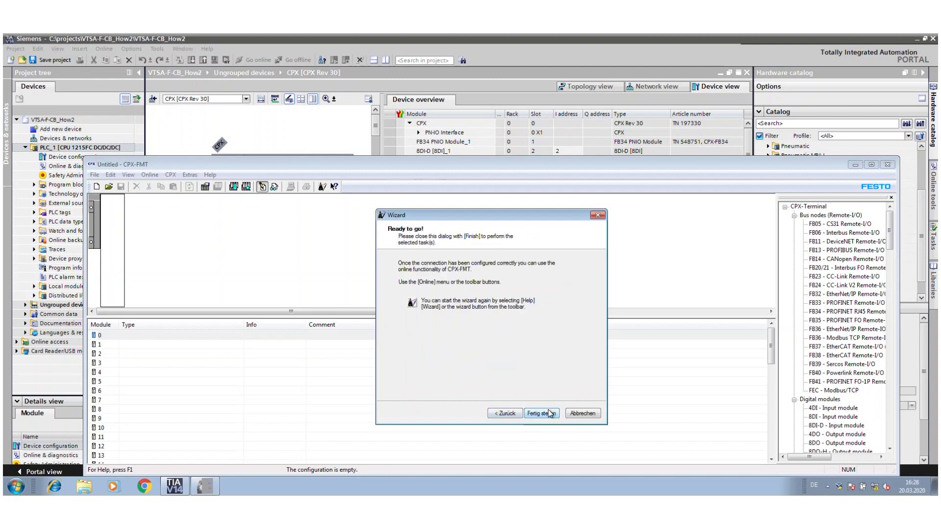
pyautogui.click(542, 413)
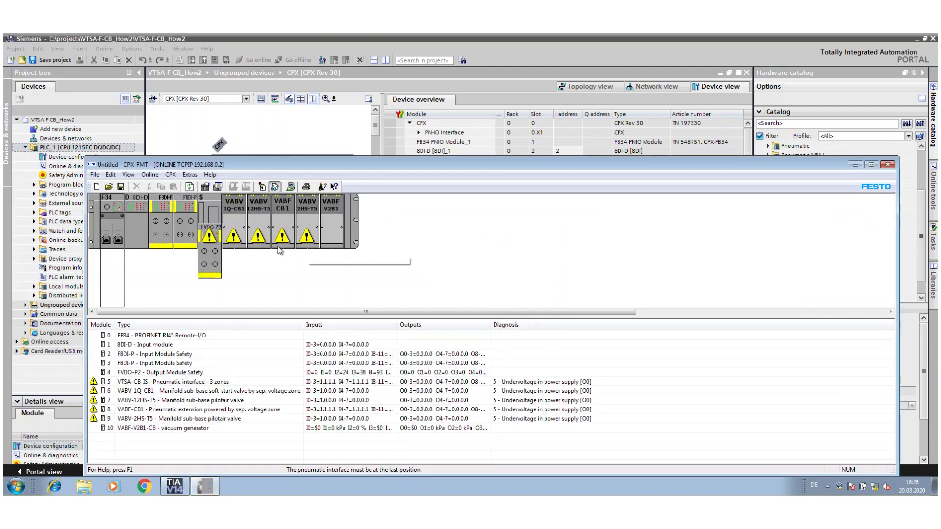
# Check modules 5–9 reporting power-supply undervoltage, then open CPX-FMT's File menu
pyautogui.click(97, 175)
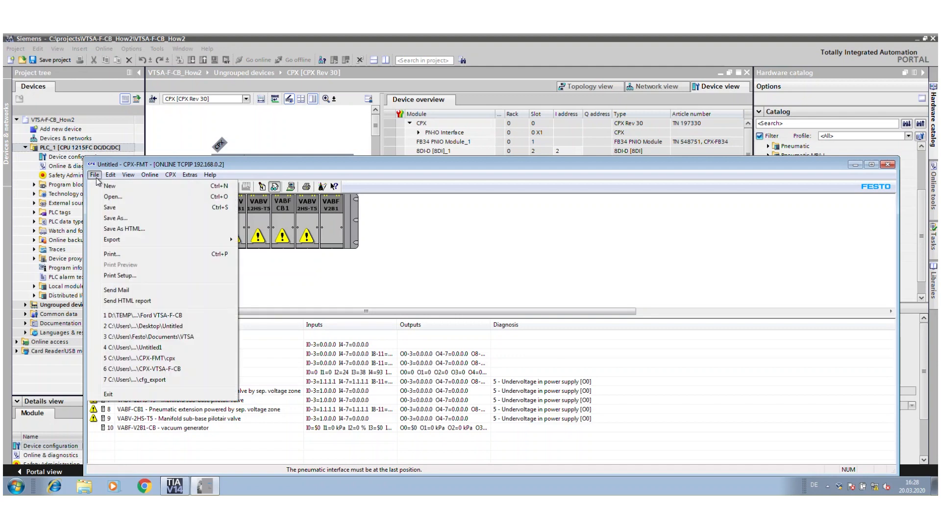
pyautogui.moveTo(150, 245)
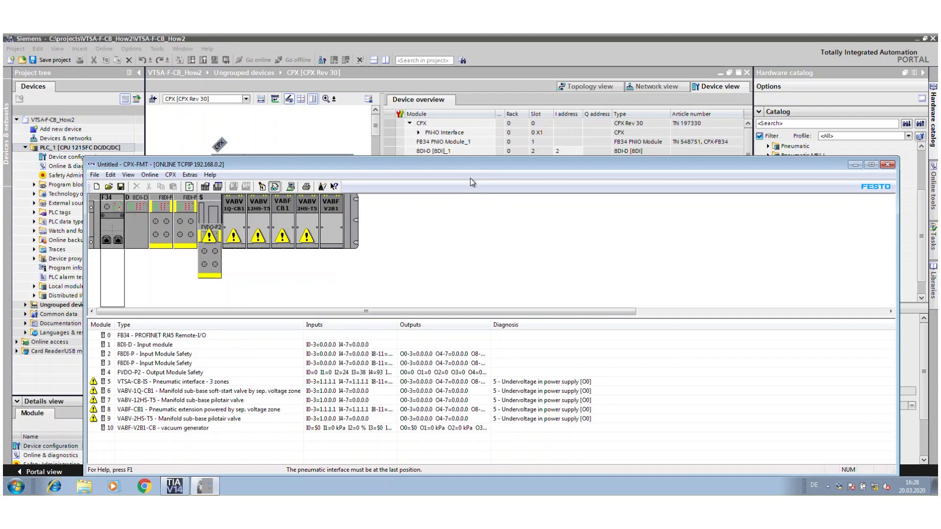
pyautogui.moveTo(470, 193)
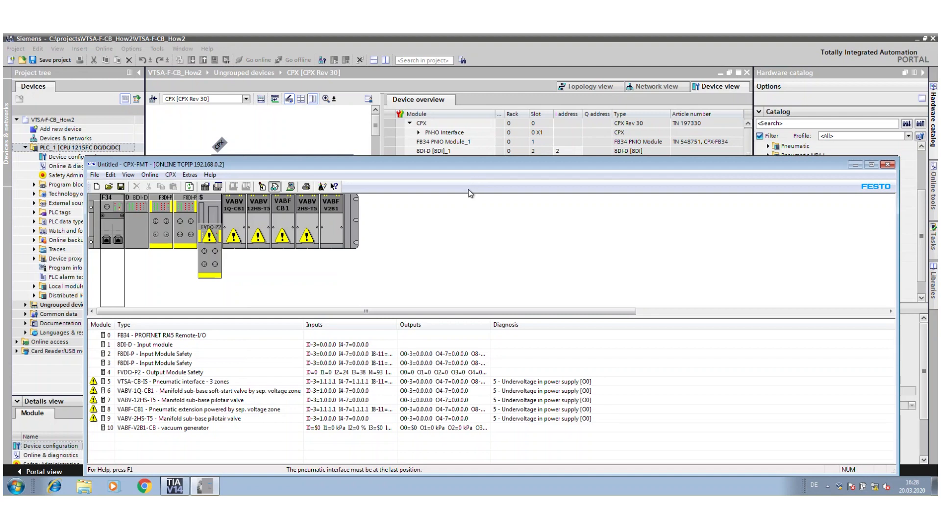
pyautogui.moveTo(256, 219)
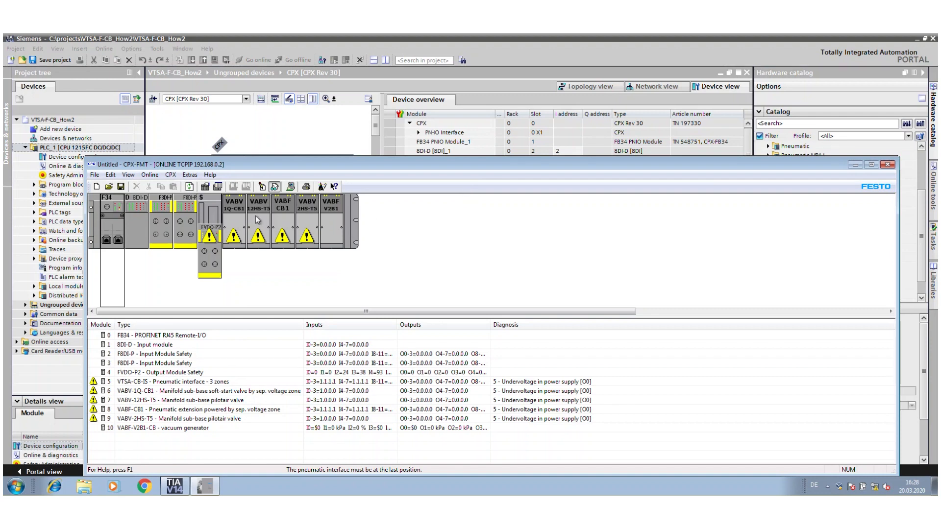
pyautogui.moveTo(236, 226)
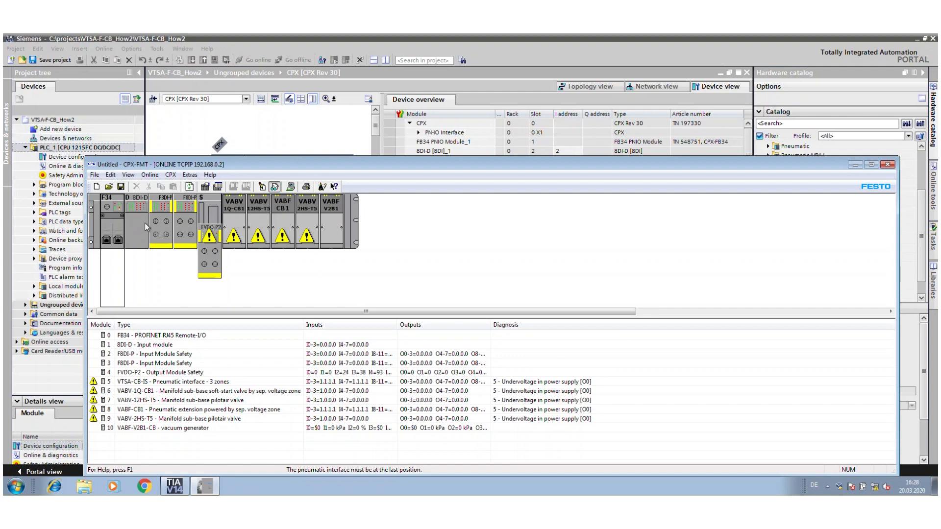
pyautogui.moveTo(177, 235)
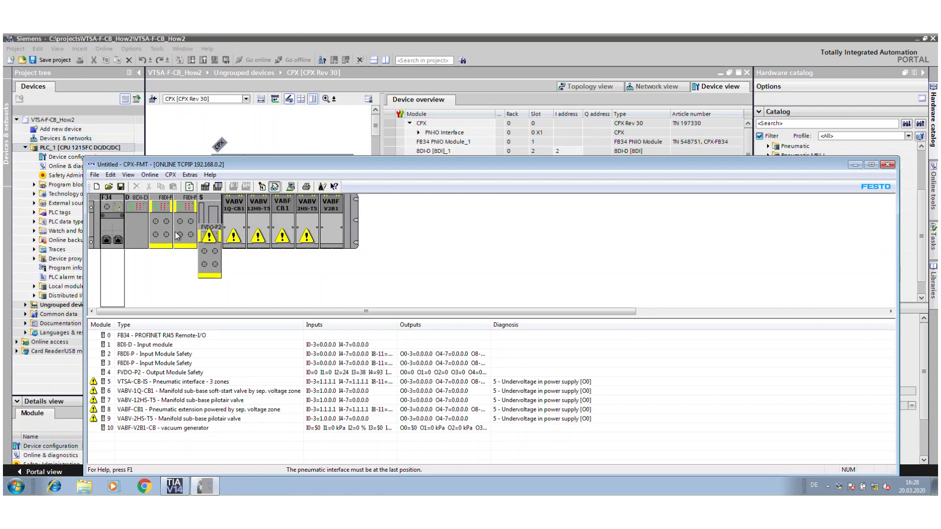
pyautogui.moveTo(181, 235)
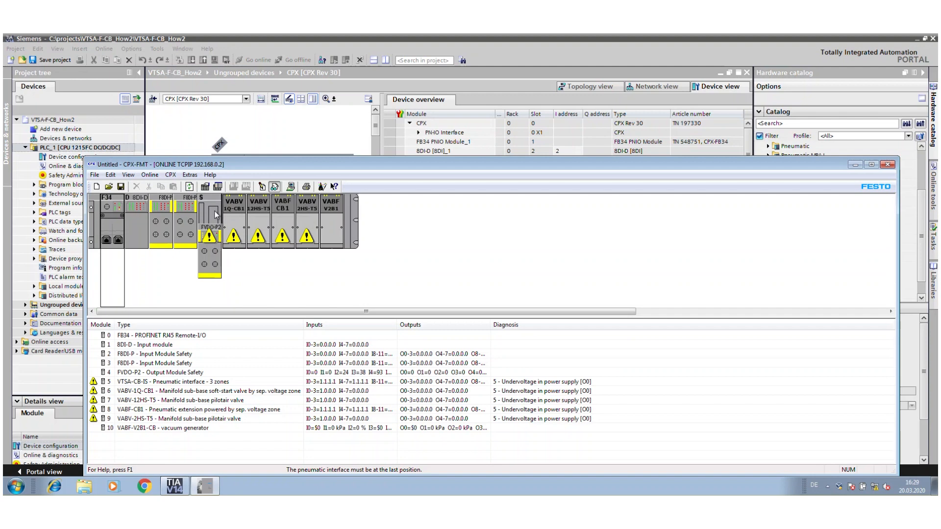
pyautogui.moveTo(203, 309)
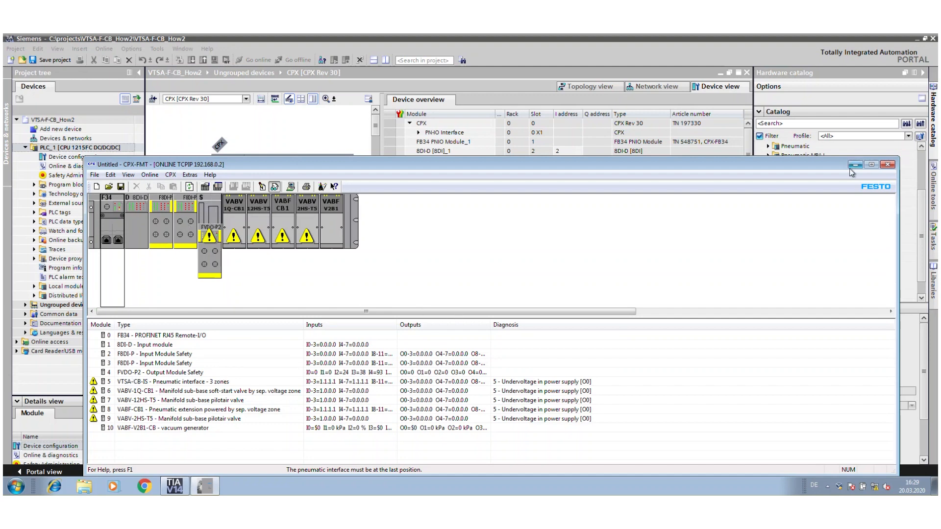
# Minimize CPX-FMT, put VTSA-CB-IS into slot 5, and select its 24-coil submodule
pyautogui.click(885, 163)
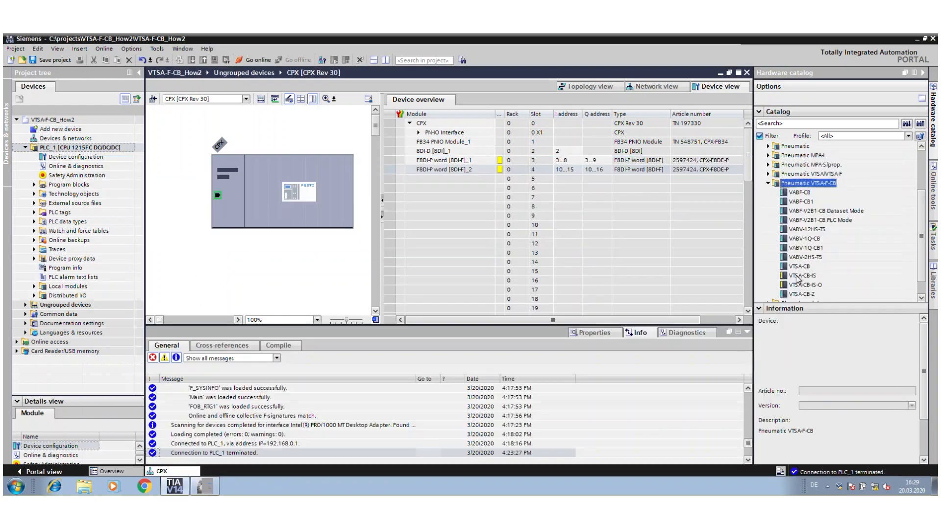
pyautogui.click(799, 275)
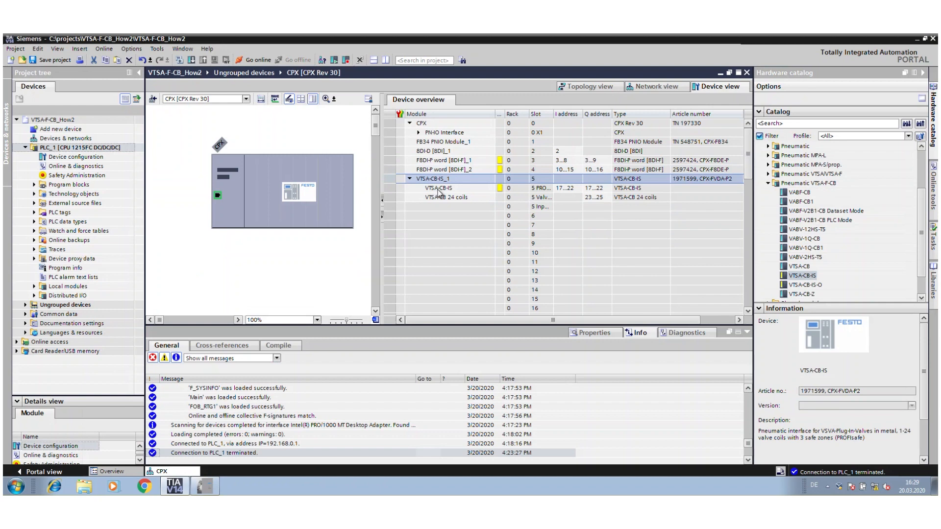
pyautogui.moveTo(472, 192)
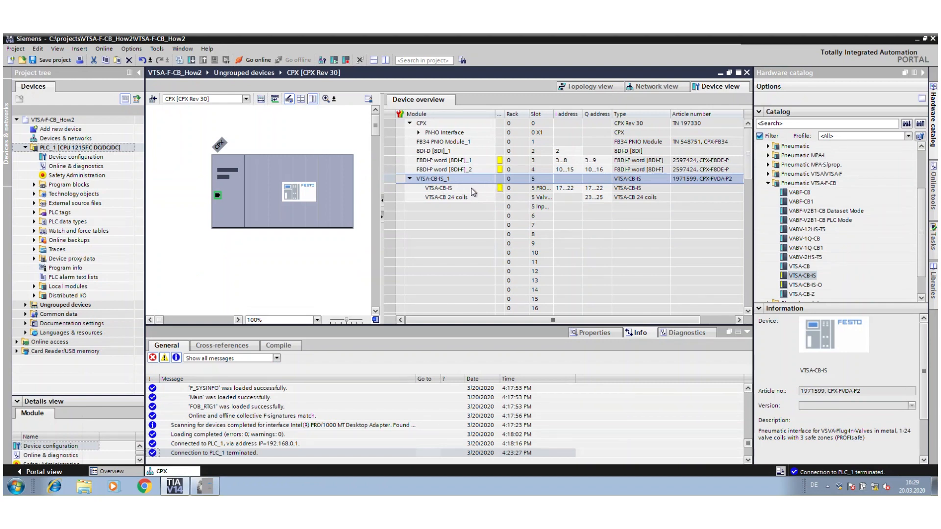
pyautogui.click(437, 187)
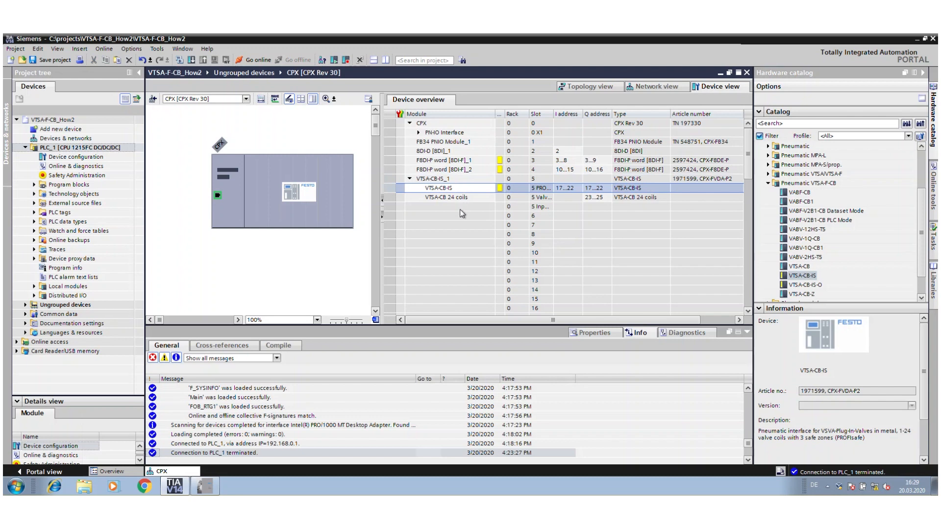
pyautogui.moveTo(422, 302)
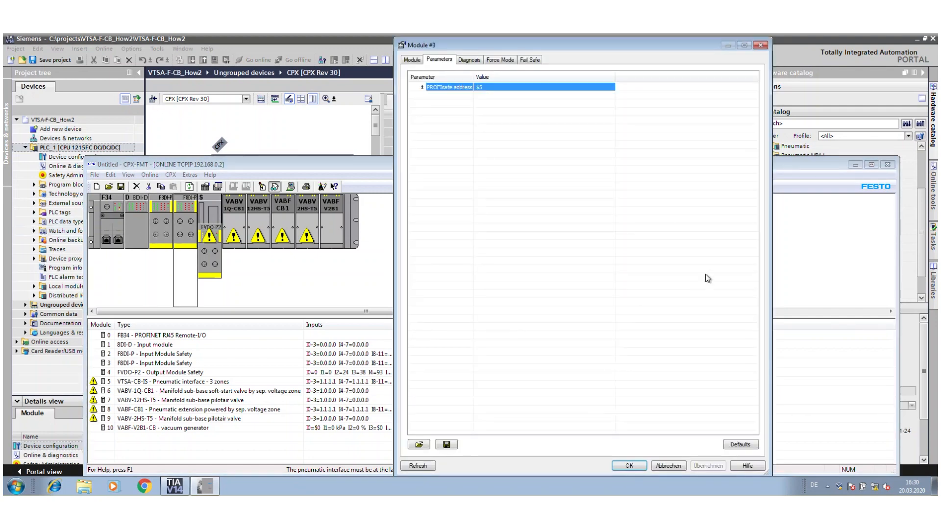
# Read module 3's PROFIsafe address 65 in CPX-FMT parameters and close the dialog
pyautogui.click(629, 465)
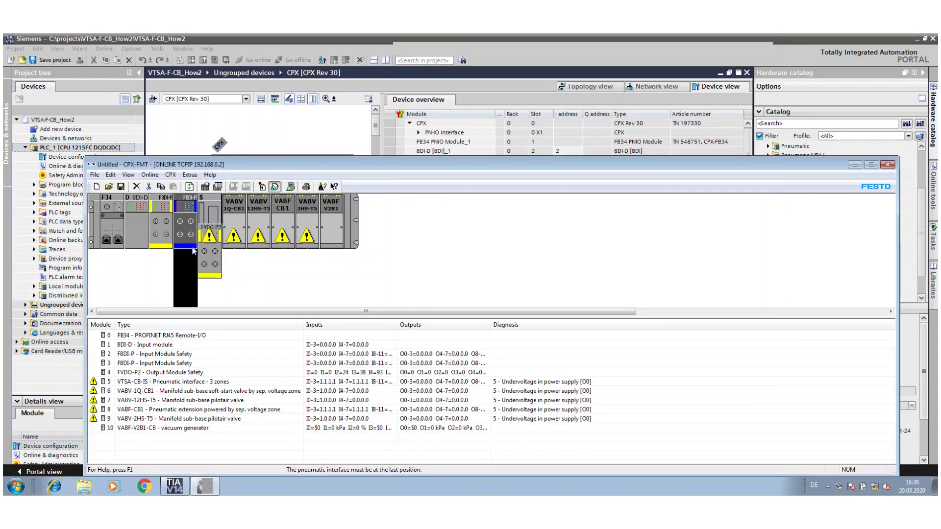
pyautogui.doubleClick(209, 237)
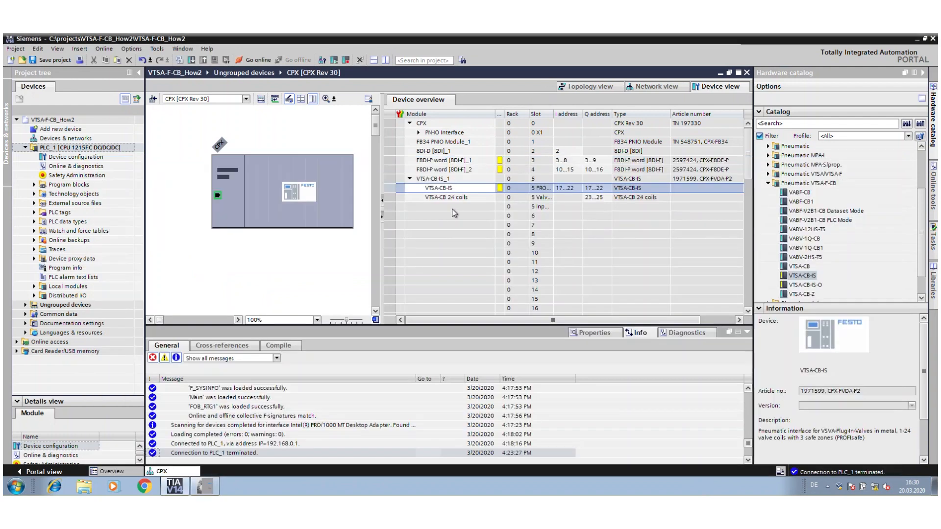
# Enter PROFIsafe F_Dest_Add values 6, 5 and 4 for VTSA-CB-IS and the F8DI-P modules
pyautogui.click(438, 188)
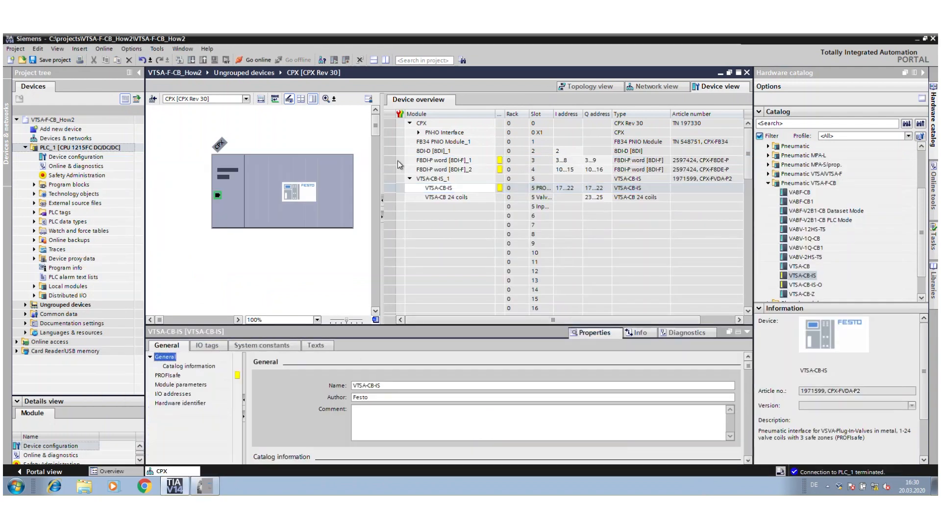
pyautogui.click(168, 375)
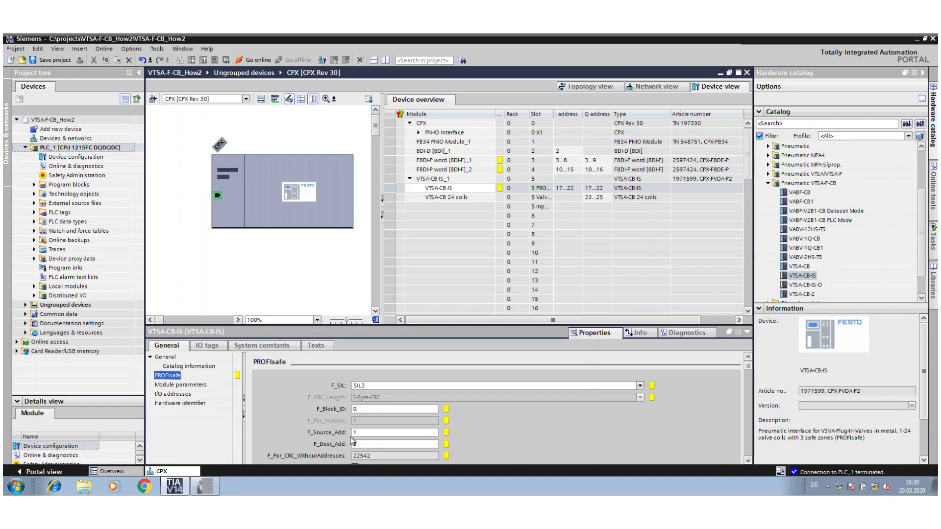
pyautogui.write('6')
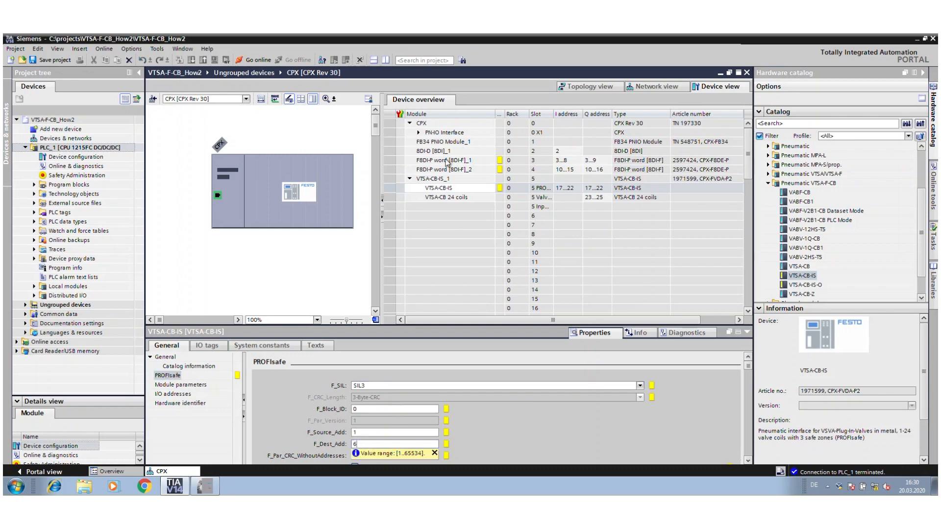
pyautogui.click(442, 169)
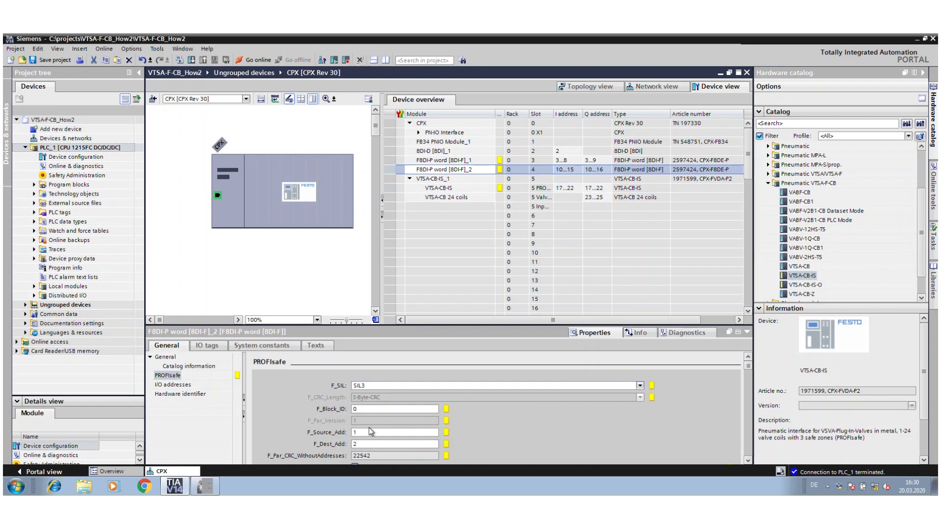
pyautogui.write('5')
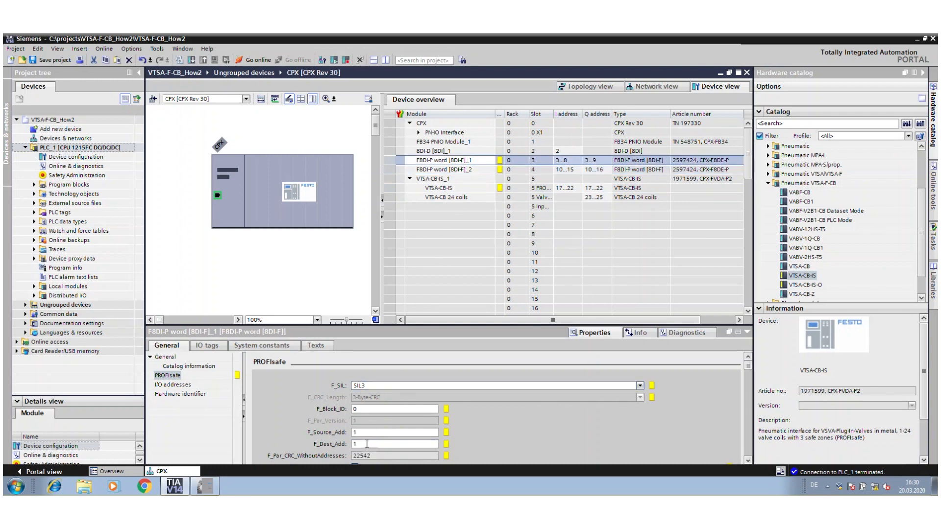
pyautogui.write('4')
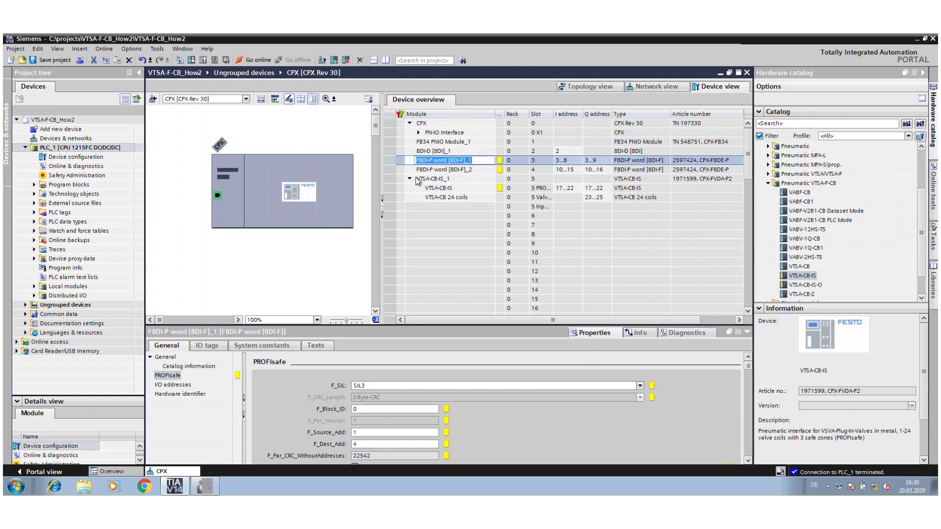
pyautogui.click(438, 188)
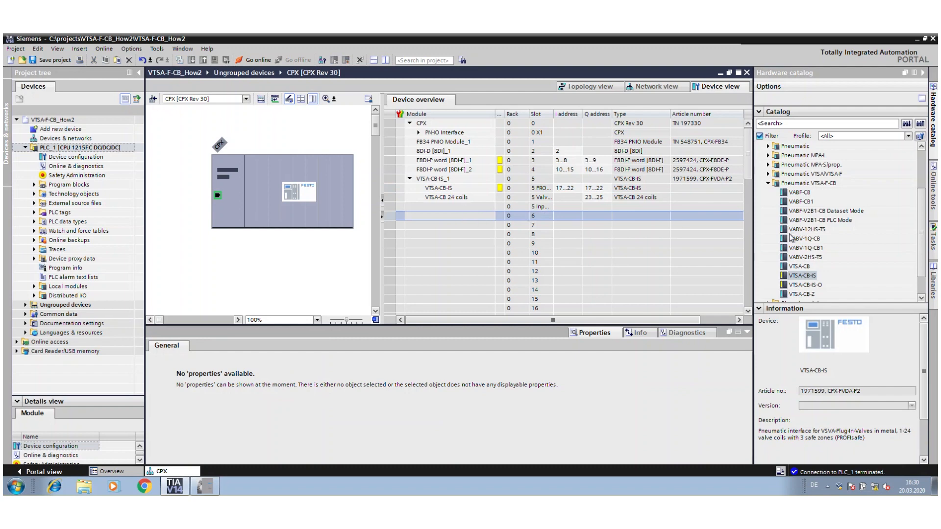
pyautogui.moveTo(199, 487)
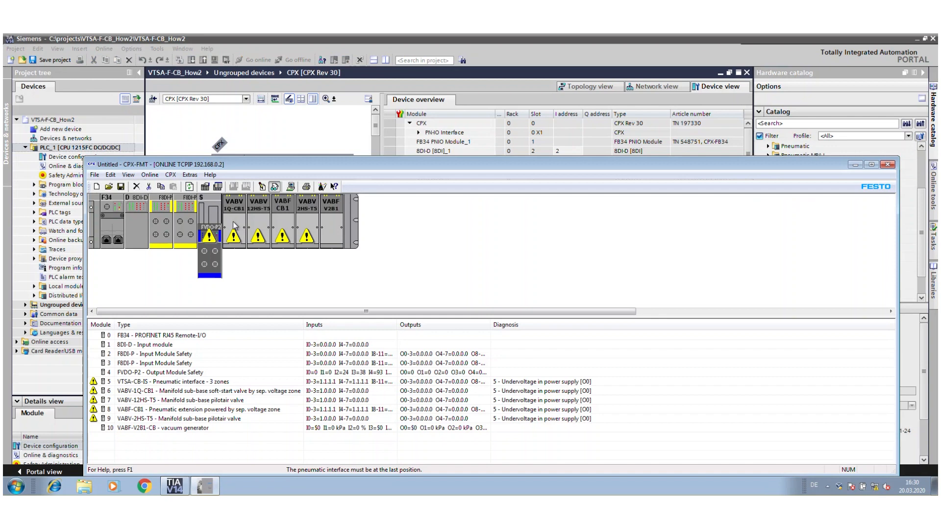
pyautogui.moveTo(202, 400)
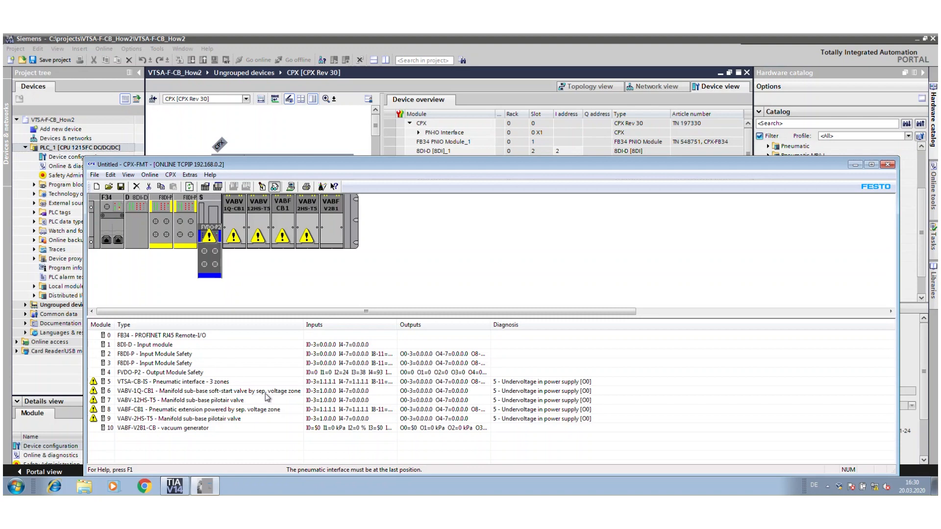
pyautogui.moveTo(860, 199)
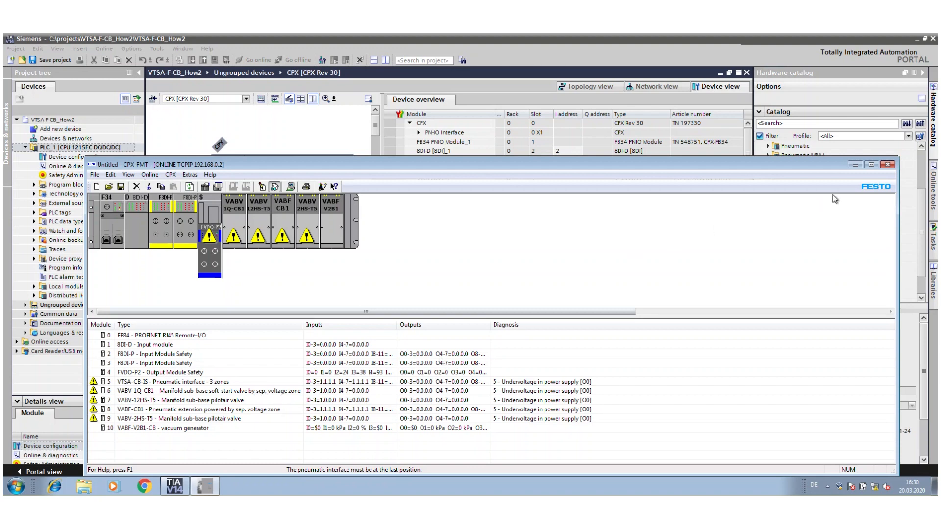
pyautogui.moveTo(140, 410)
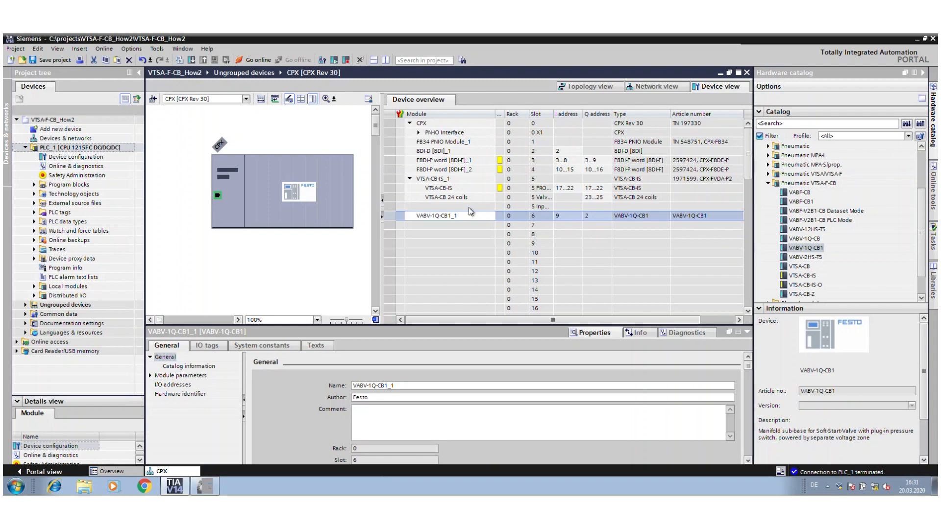
pyautogui.moveTo(462, 207)
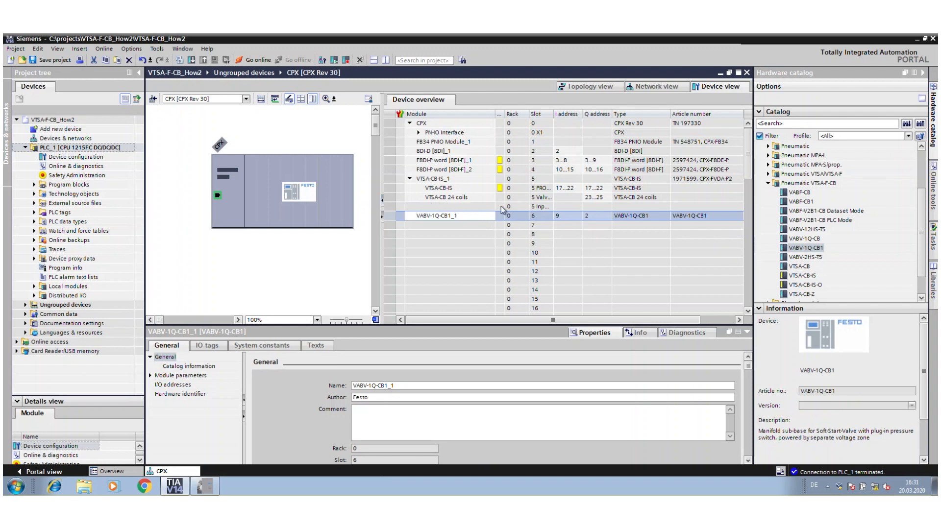
pyautogui.moveTo(917, 255)
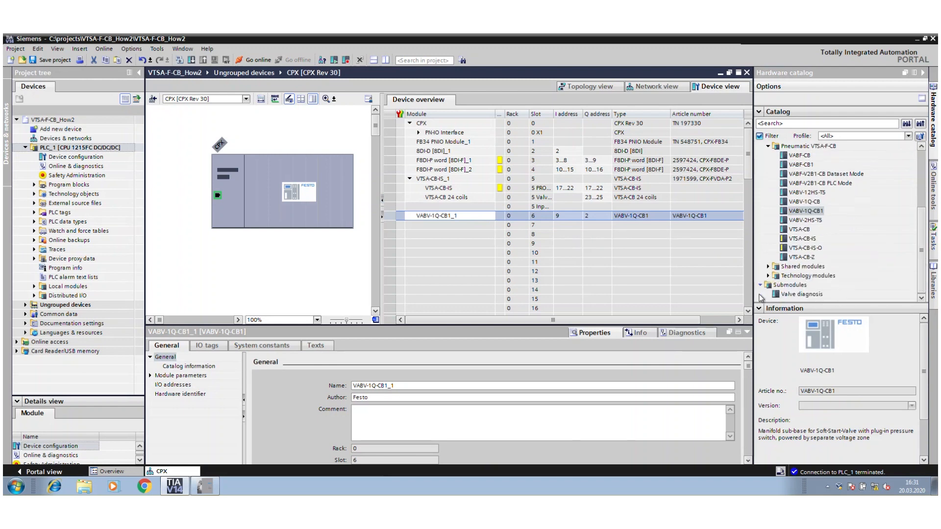
# Add a Valve diagnosis submodule under VTSA-CB-IS, then delete it again and confirm
pyautogui.click(801, 294)
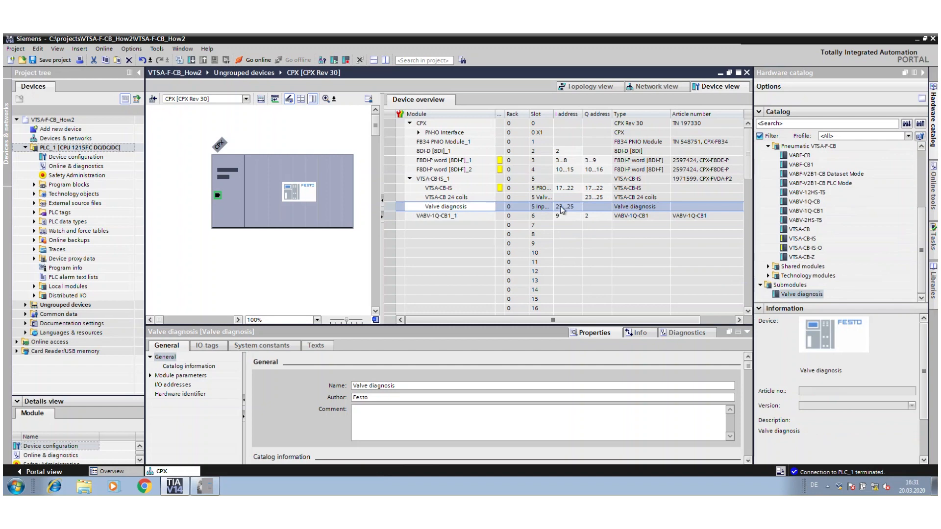
pyautogui.moveTo(563, 210)
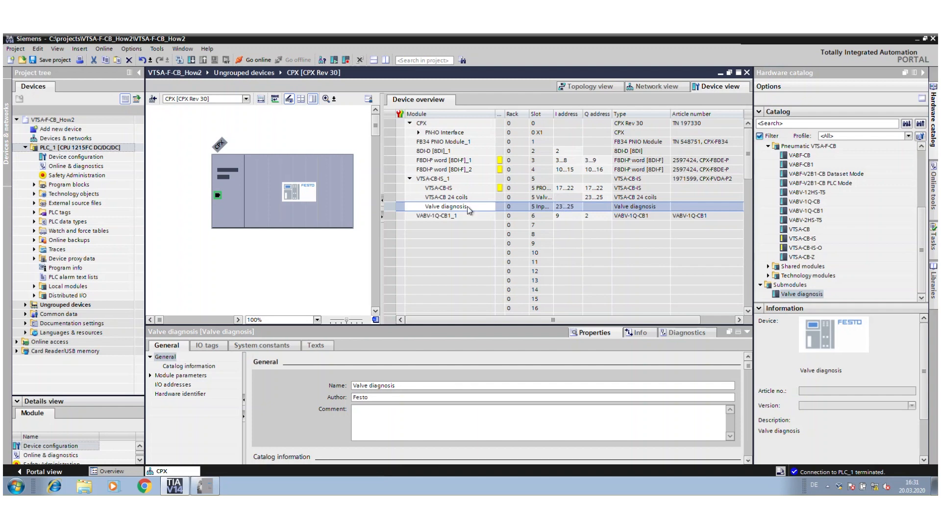
pyautogui.doubleClick(444, 206)
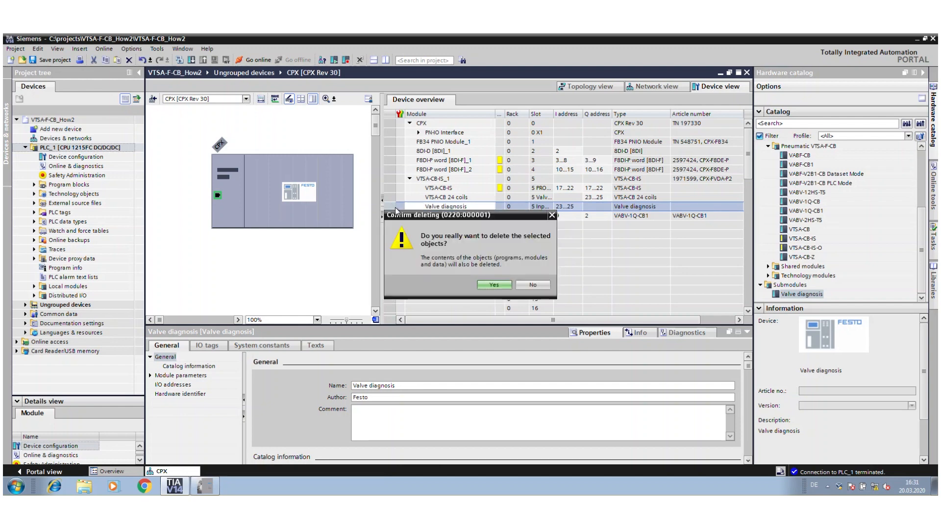
pyautogui.click(494, 284)
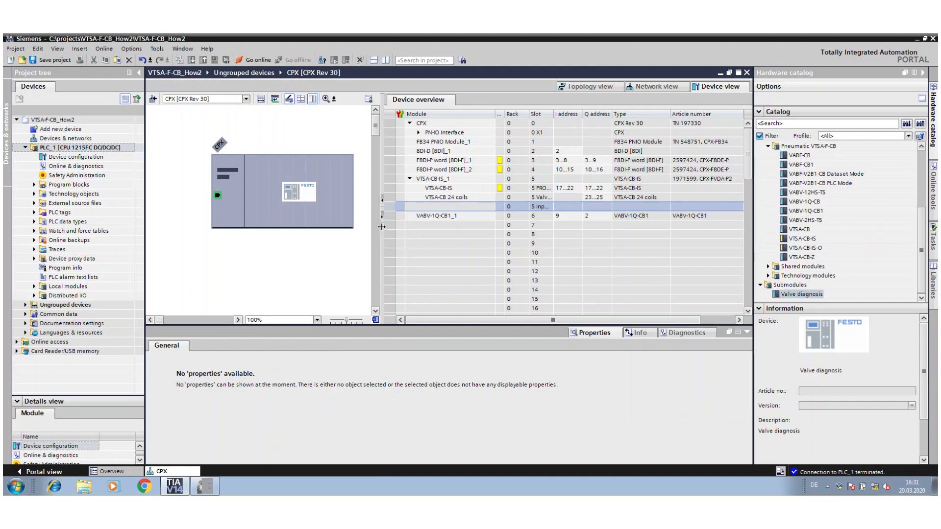
pyautogui.moveTo(531, 281)
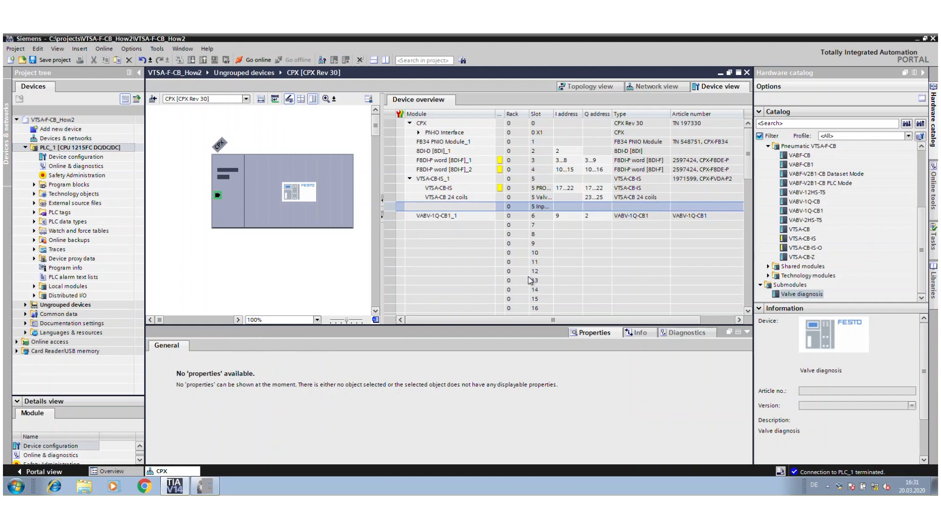
pyautogui.moveTo(558, 286)
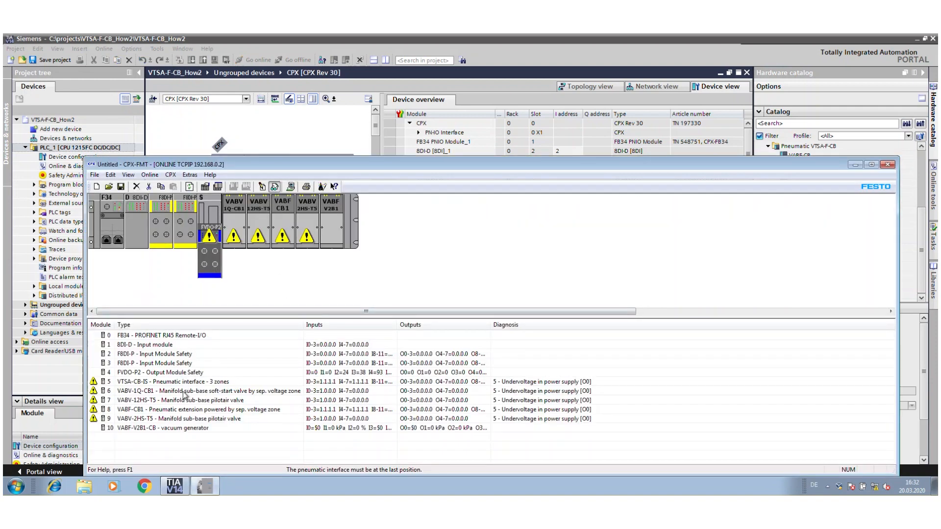
pyautogui.moveTo(729, 179)
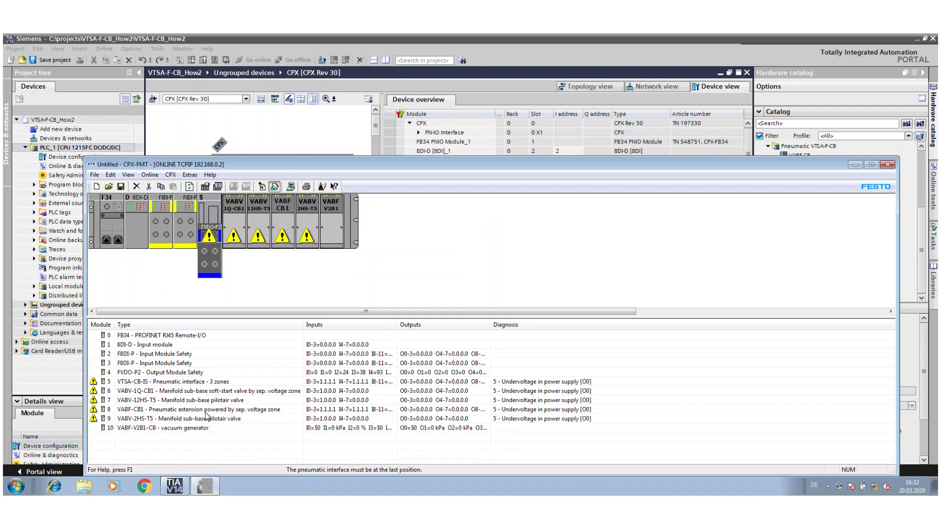
pyautogui.moveTo(667, 198)
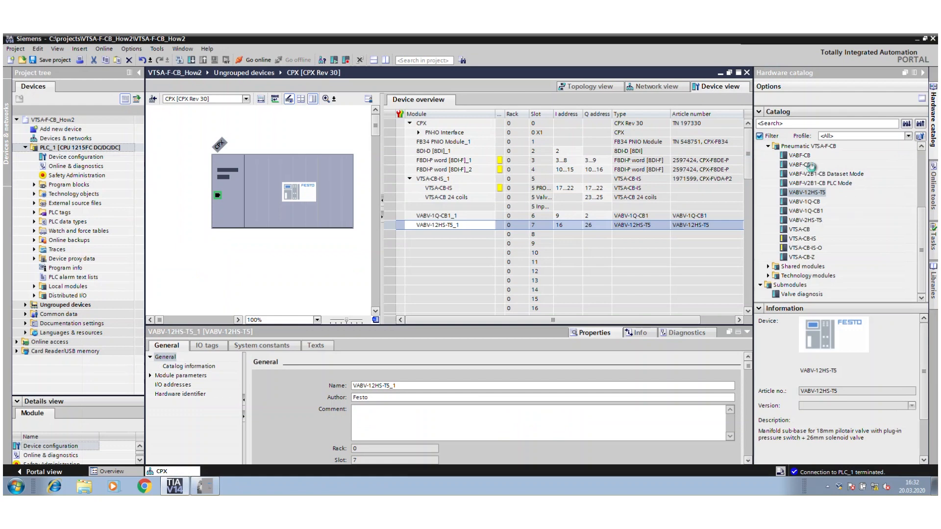
# Add the VABF-CB1 extension to slot 8 and VABV-2HS-T5 sub-base to slot 9
pyautogui.click(788, 165)
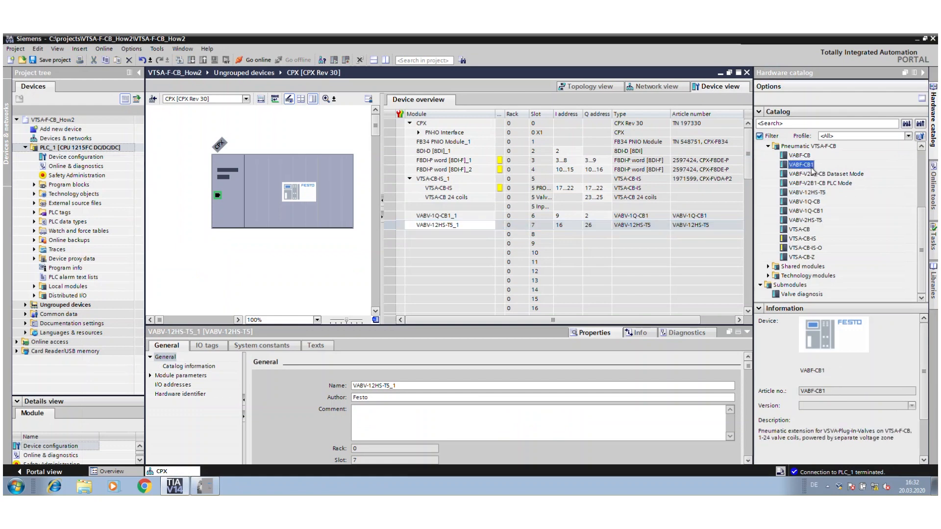
pyautogui.moveTo(805, 167)
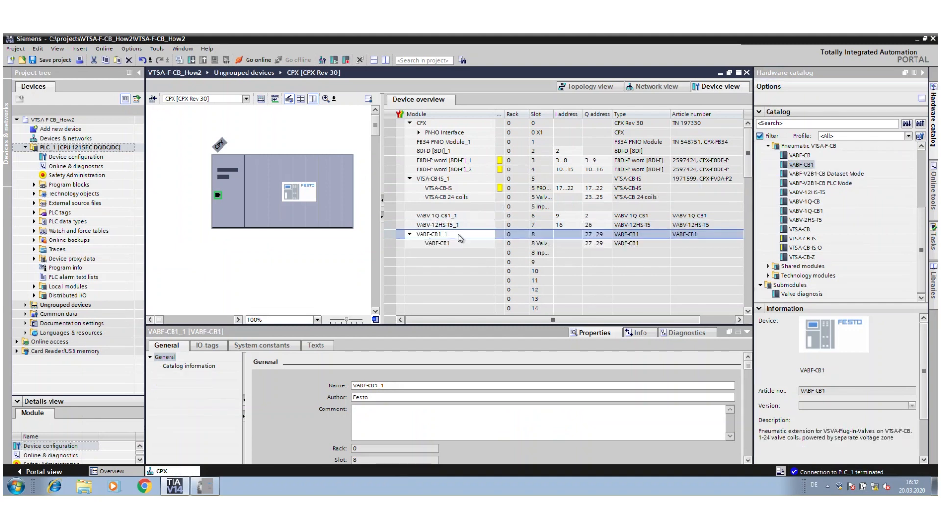
pyautogui.moveTo(607, 244)
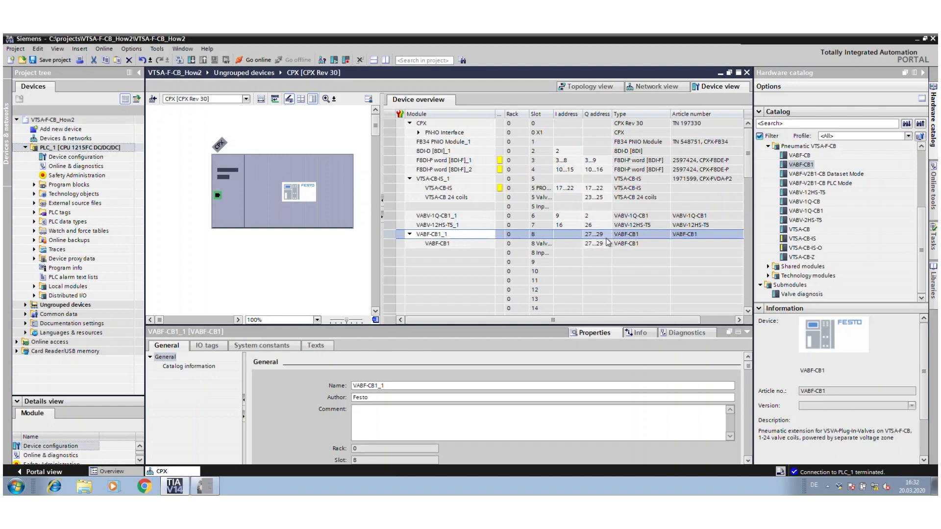
pyautogui.moveTo(575, 253)
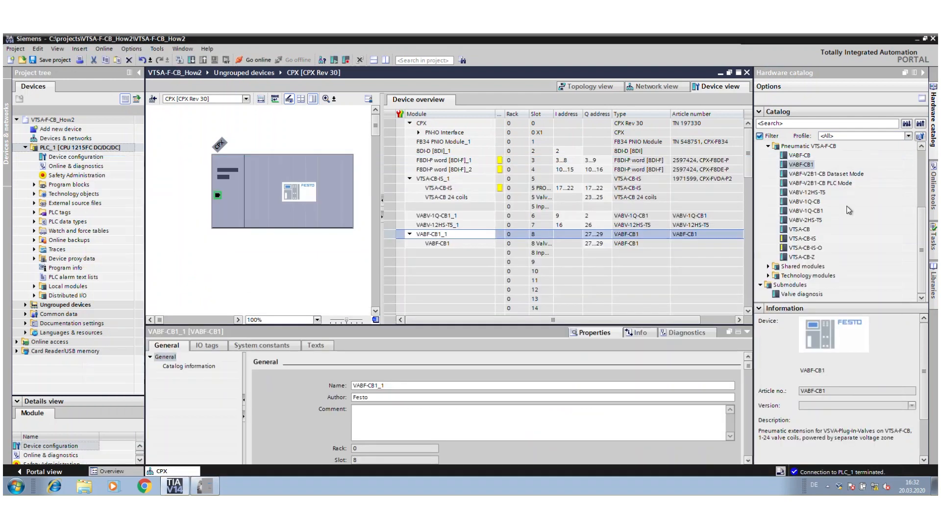
pyautogui.moveTo(816, 236)
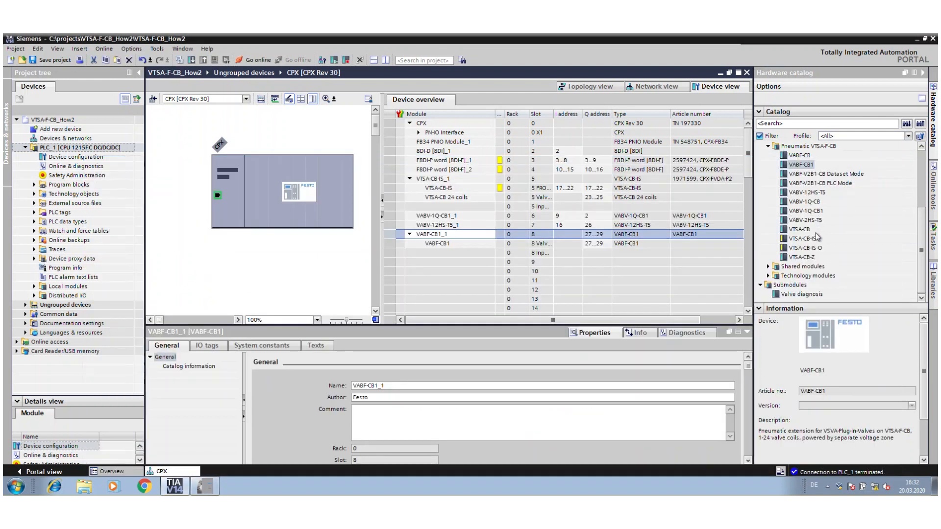
pyautogui.moveTo(813, 222)
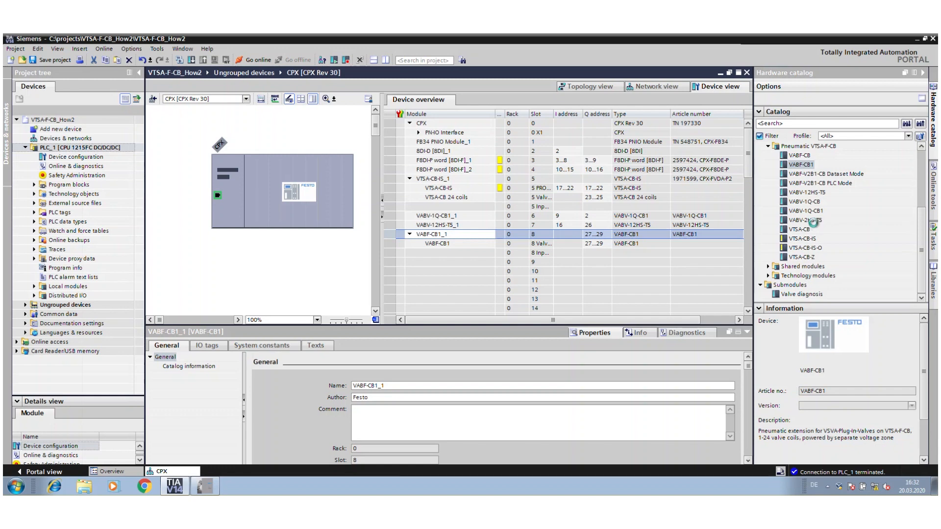
pyautogui.click(805, 220)
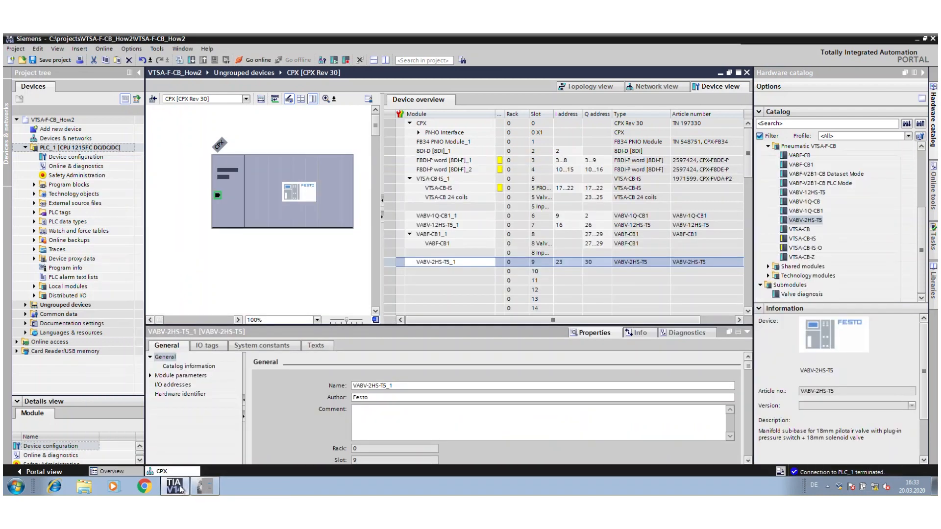
pyautogui.click(825, 174)
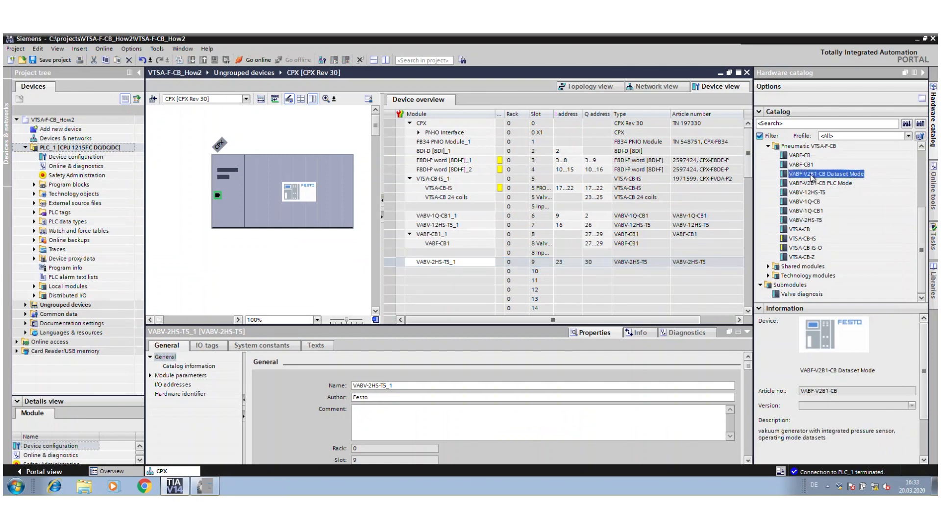
pyautogui.moveTo(841, 183)
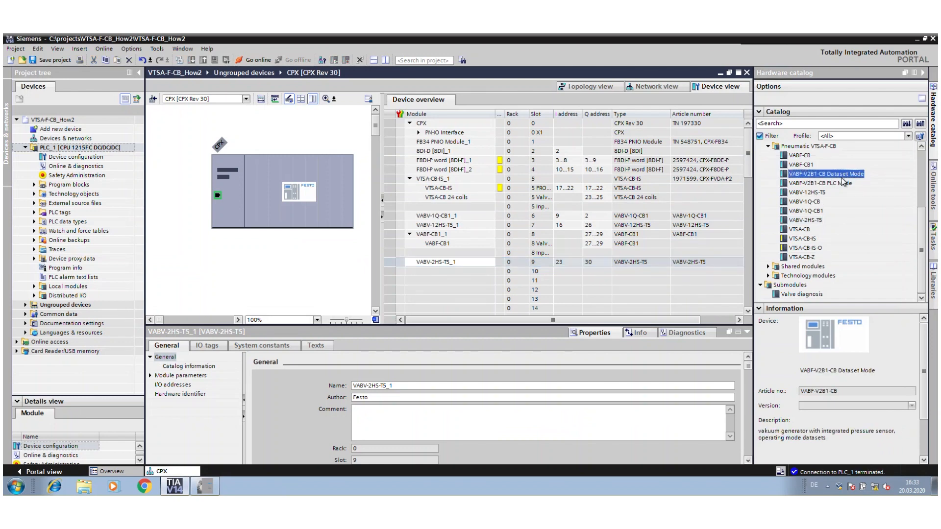
pyautogui.moveTo(841, 190)
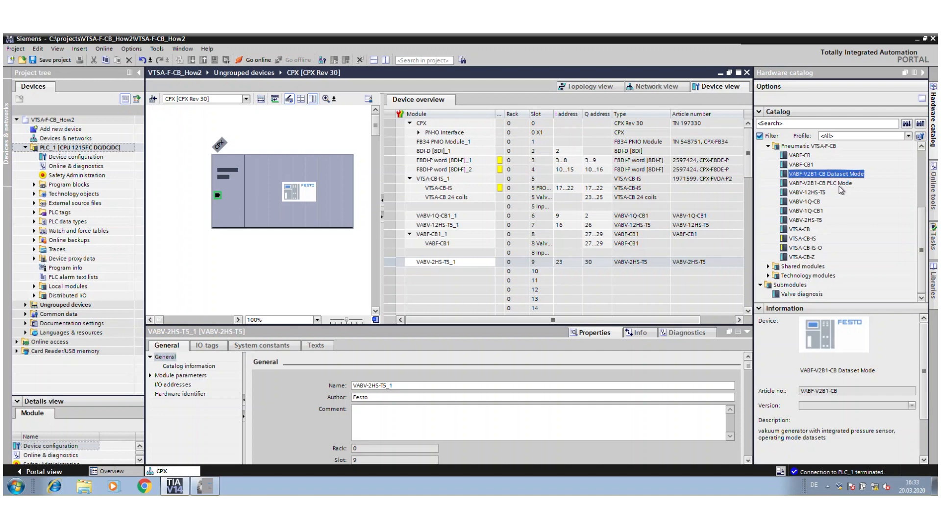
pyautogui.click(204, 486)
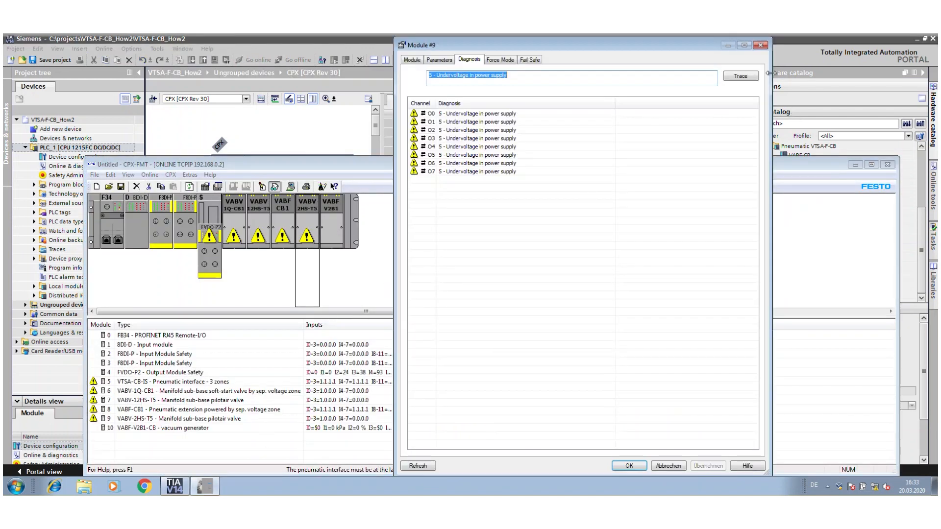
pyautogui.click(630, 465)
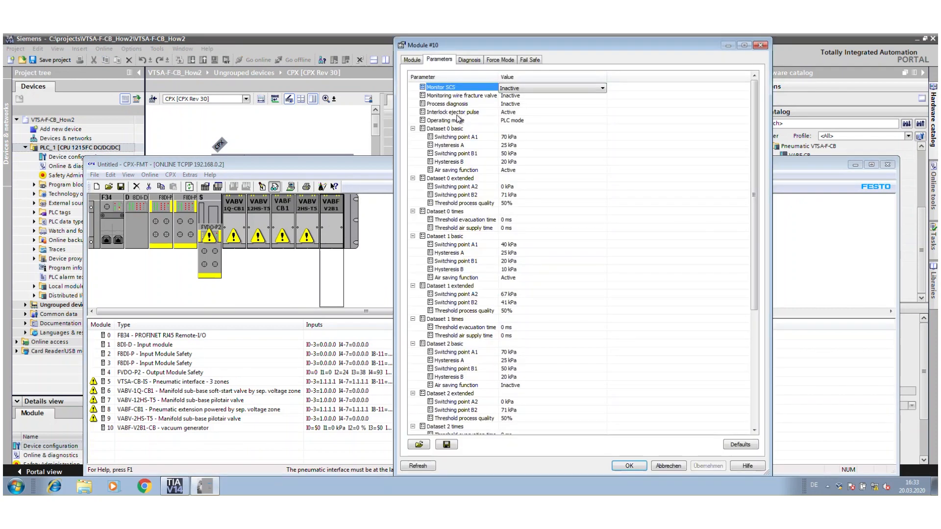
pyautogui.moveTo(489, 148)
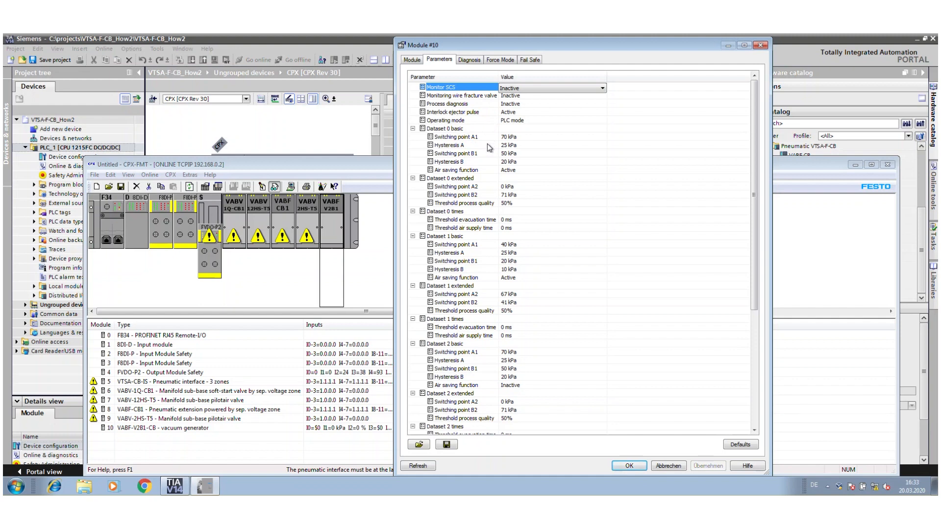
pyautogui.moveTo(452, 410)
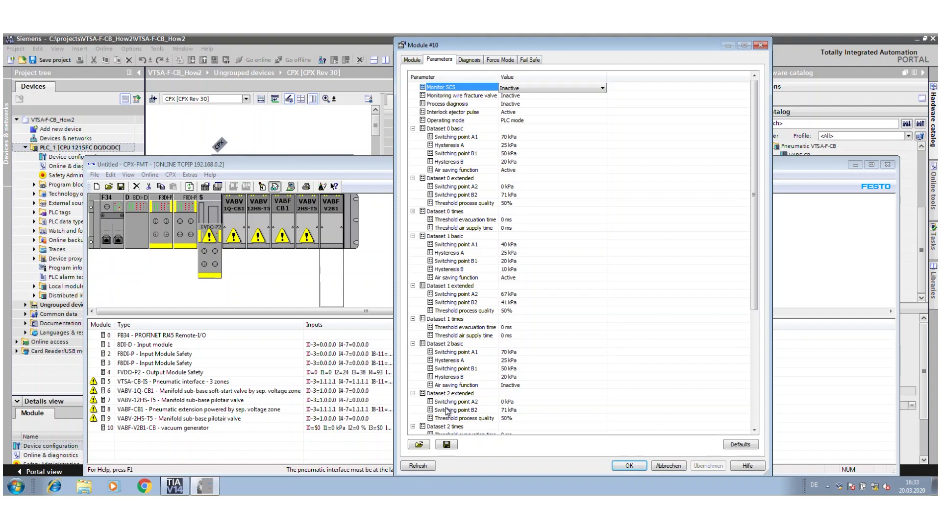
pyautogui.moveTo(481, 335)
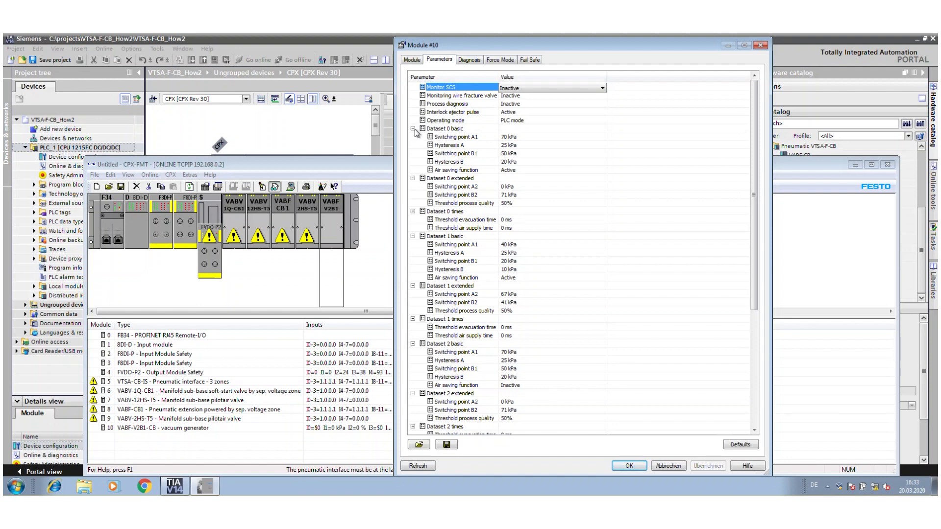
pyautogui.click(413, 128)
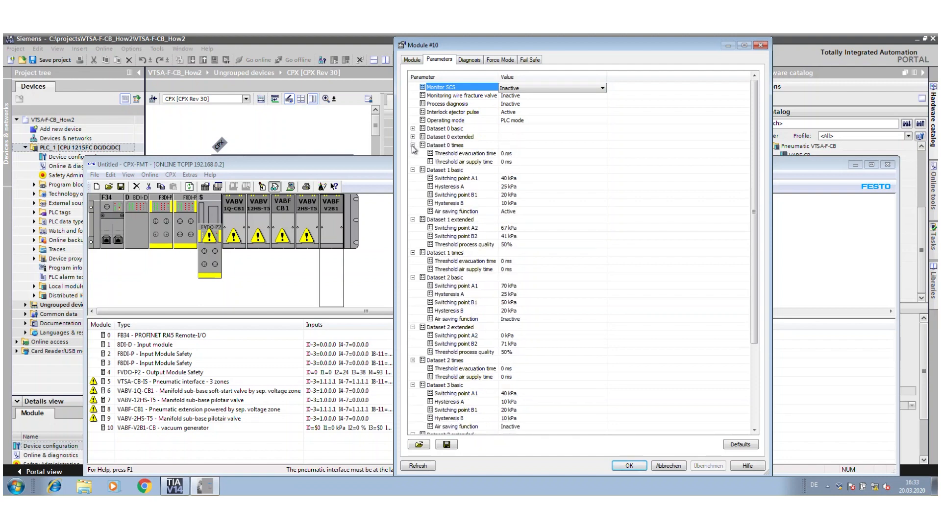
pyautogui.click(413, 145)
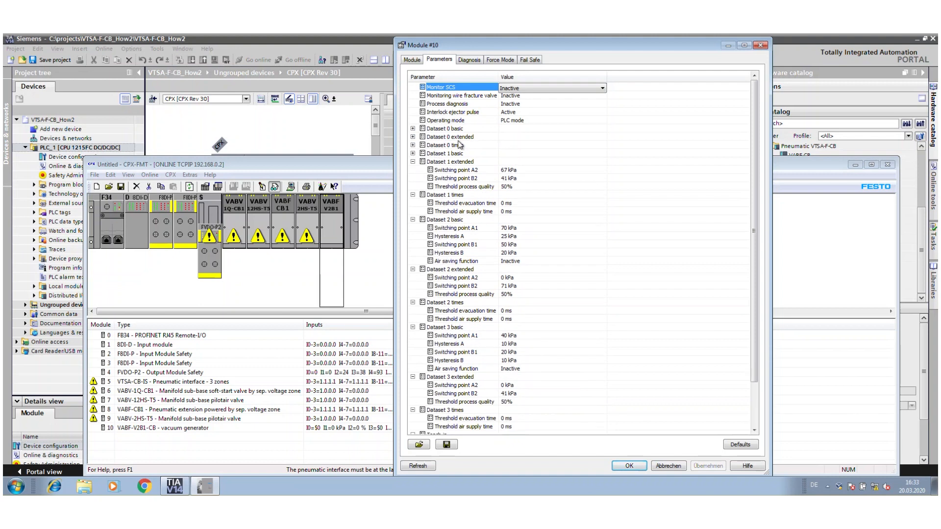
pyautogui.click(412, 161)
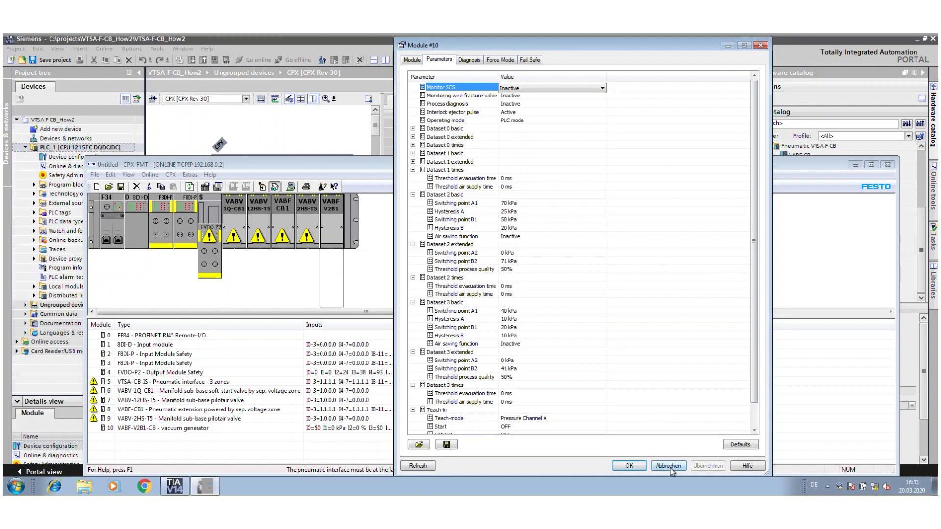
pyautogui.click(669, 465)
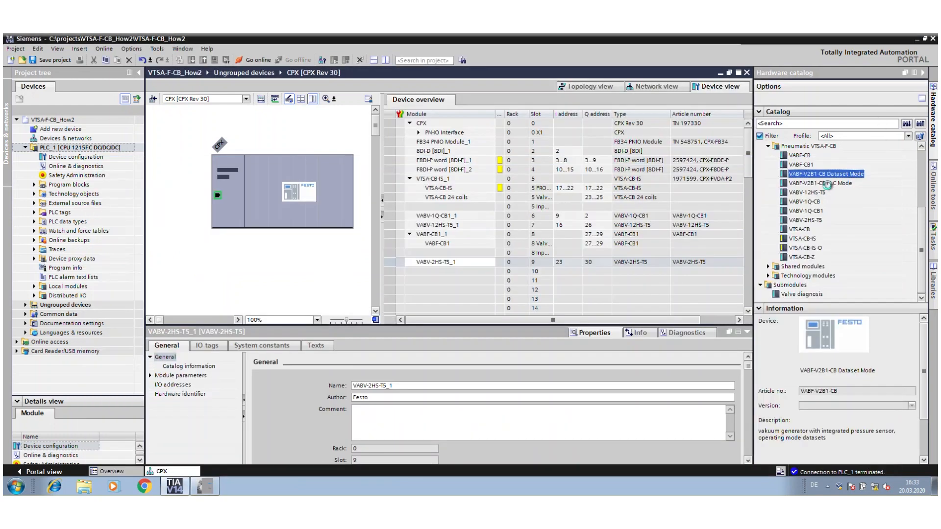
# Place the VABF-V2B1-CB PLC Mode vacuum generator in slot 10 of the device overview
pyautogui.moveTo(828, 183); pyautogui.dragTo(452, 271)
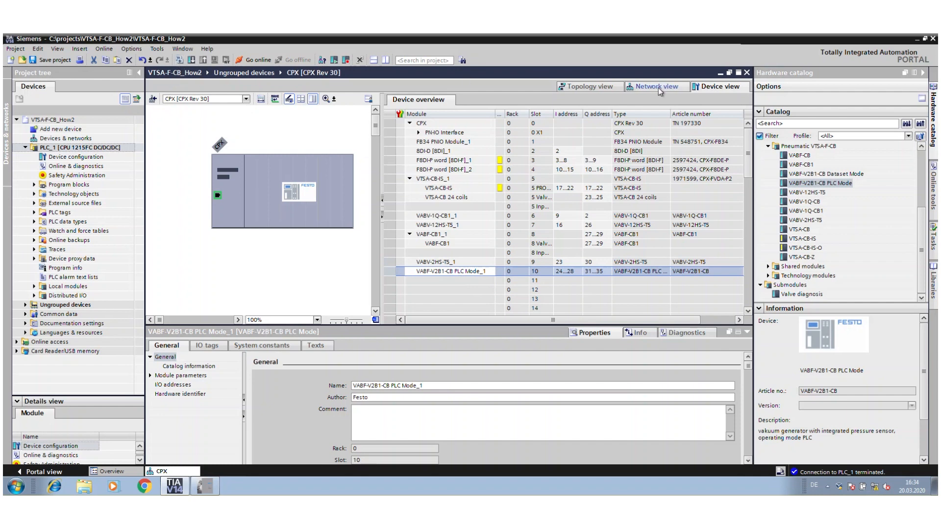
# Show the PLC-to-CPX network view and compile the project, getting 0 errors and 4 warnings
pyautogui.click(656, 87)
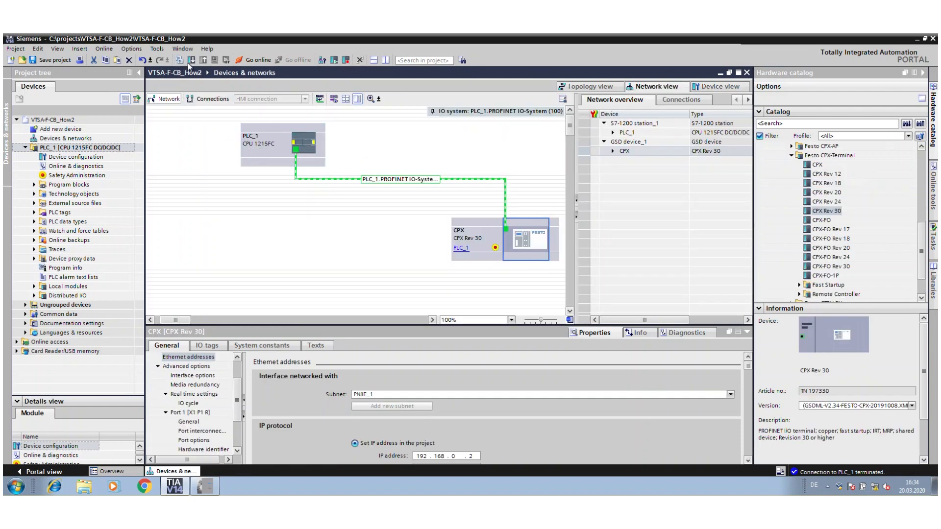
pyautogui.click(161, 59)
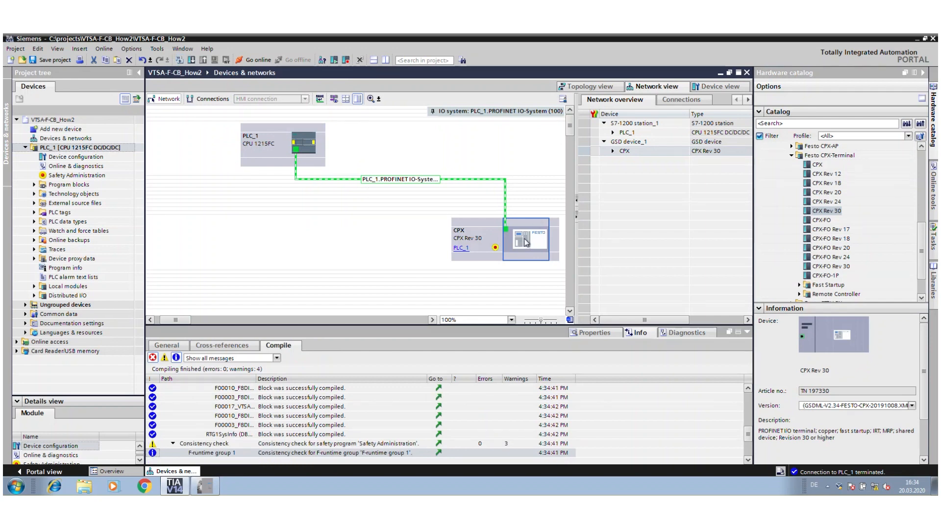
# Search the PN/IE network and find the CPX named 'cpx' at 192.168.0.2 with OK status
pyautogui.rightClick(525, 241)
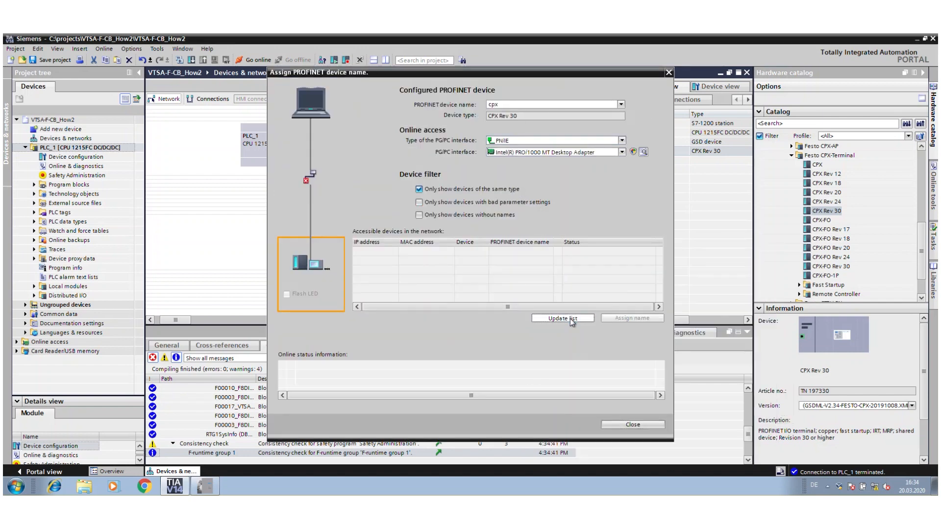
pyautogui.click(563, 318)
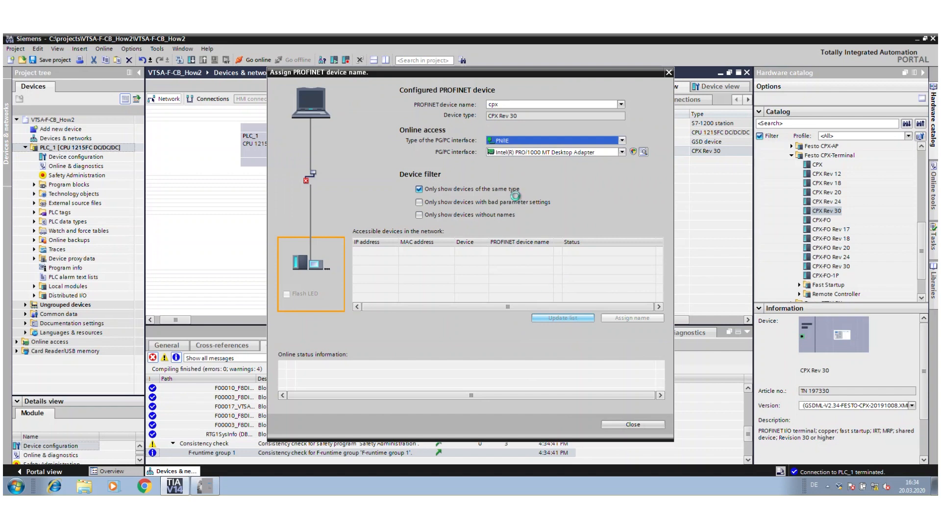
pyautogui.click(563, 318)
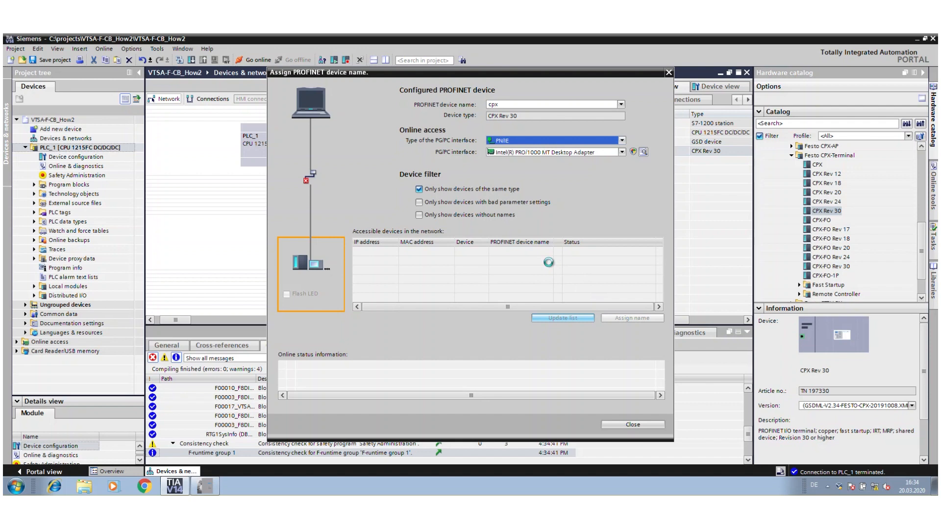
pyautogui.click(563, 318)
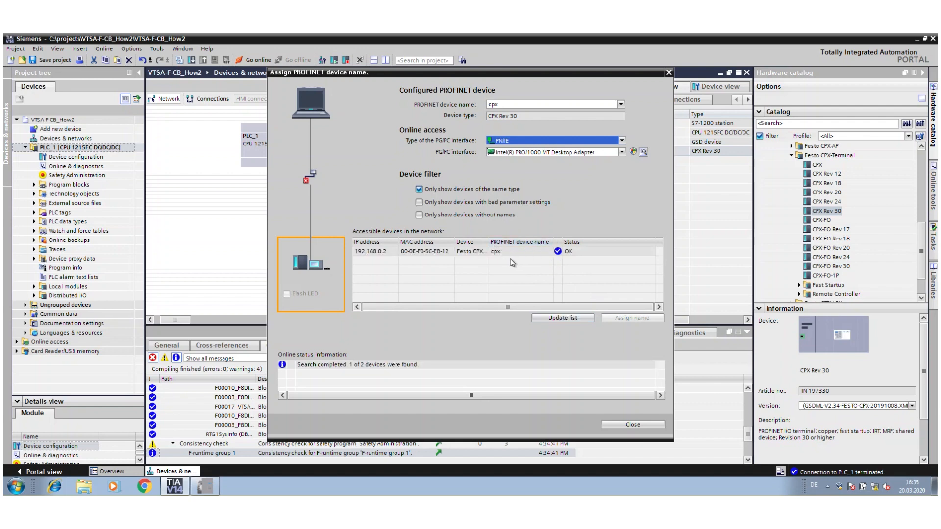
pyautogui.moveTo(511, 261)
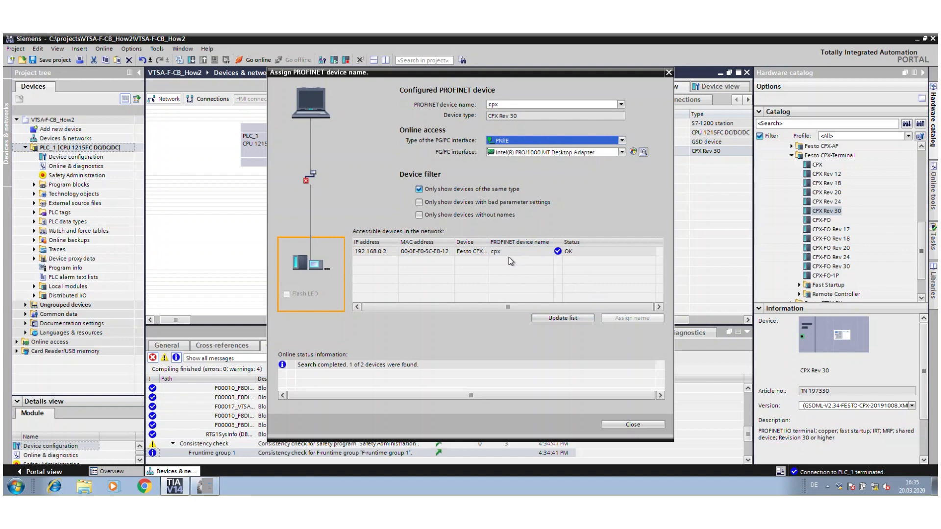
# Load the configuration to PLC_1 and restart the modules, with 0 errors and 0 warnings
pyautogui.click(632, 425)
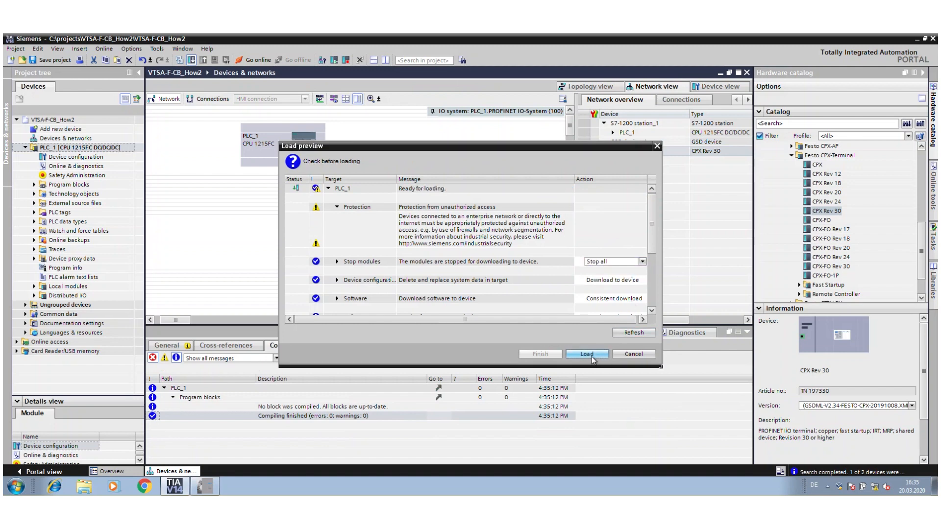
pyautogui.click(587, 354)
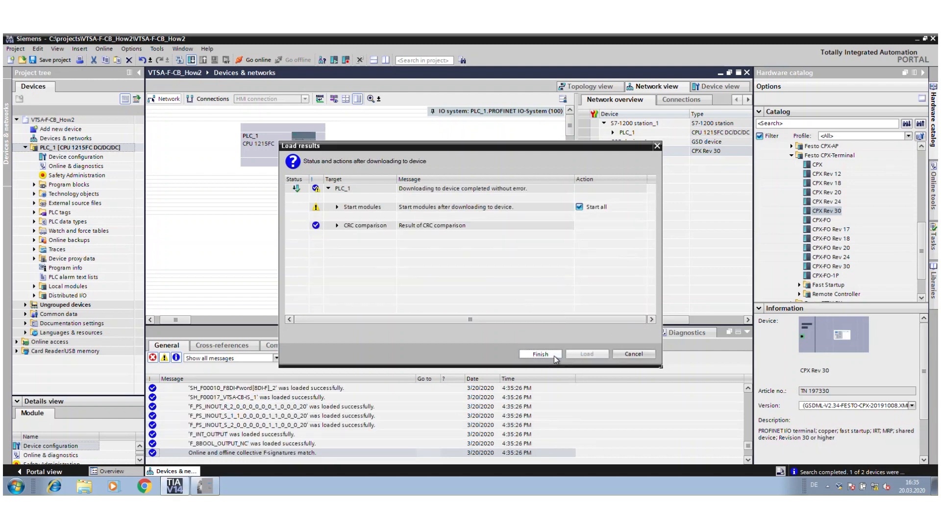
pyautogui.click(540, 354)
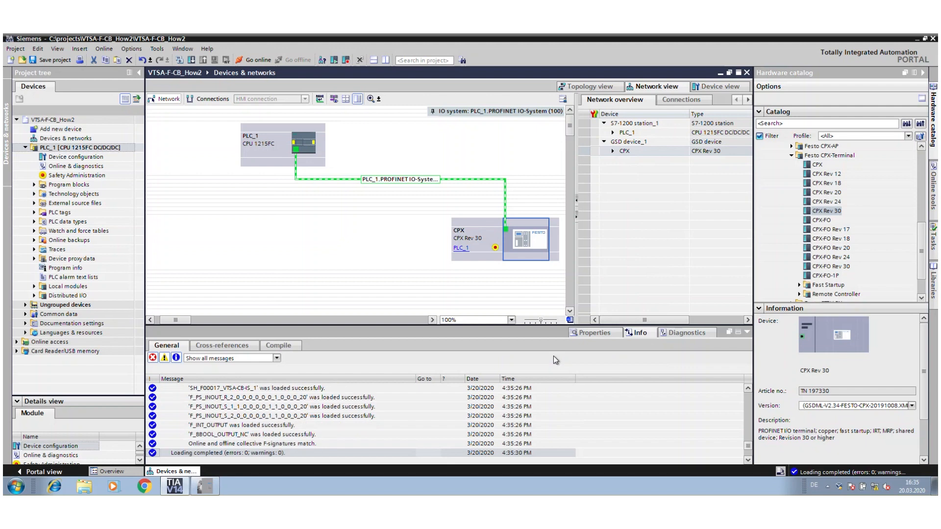
pyautogui.moveTo(478, 283)
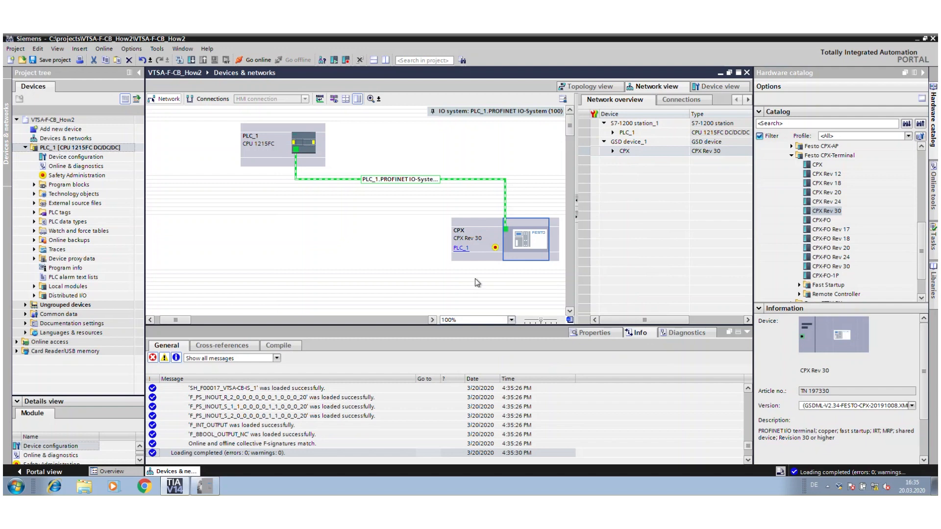
pyautogui.moveTo(522, 261)
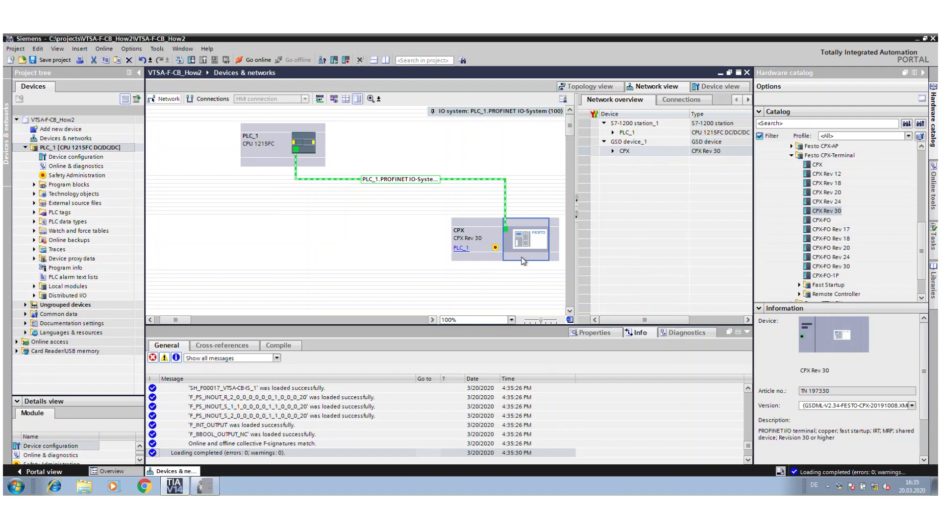
pyautogui.moveTo(227, 130)
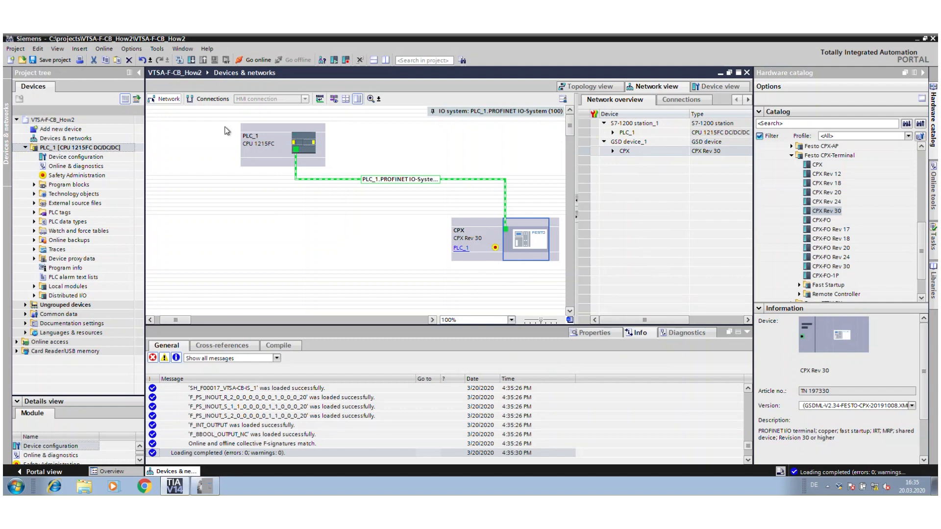
# Go online with PLC_1 at 192.168.0.1 and open the CPX terminal's module diagnostics overview
pyautogui.click(252, 60)
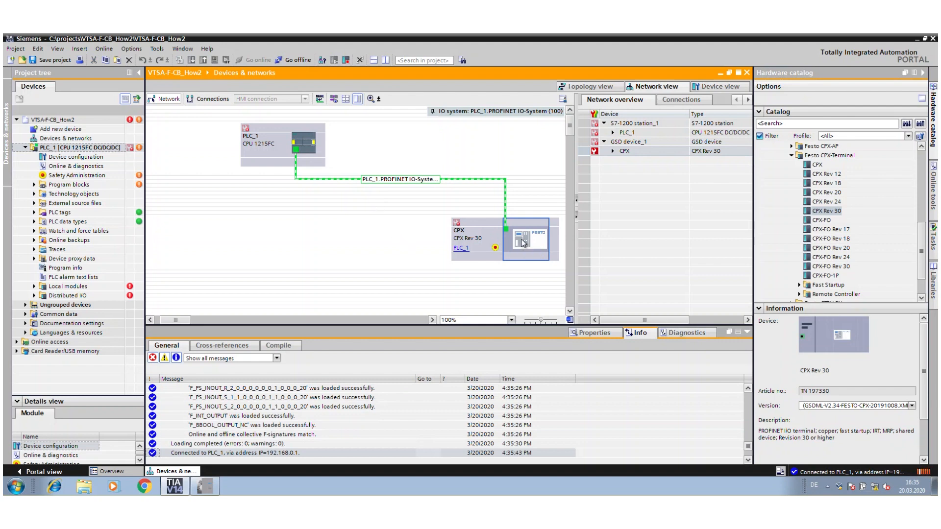
pyautogui.doubleClick(527, 239)
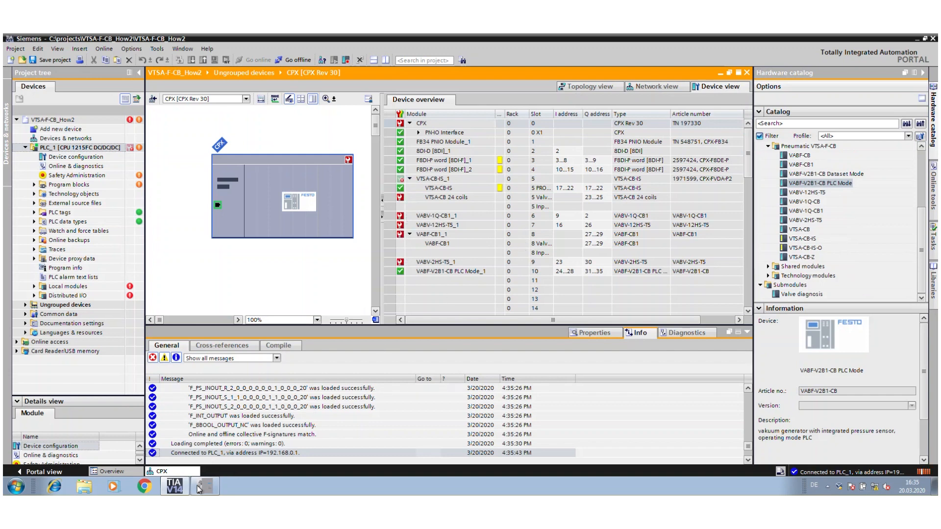
# Review the CPX-FMT online diagnosis at 192.168.0.2 showing undervoltage on the valve modules
pyautogui.click(205, 486)
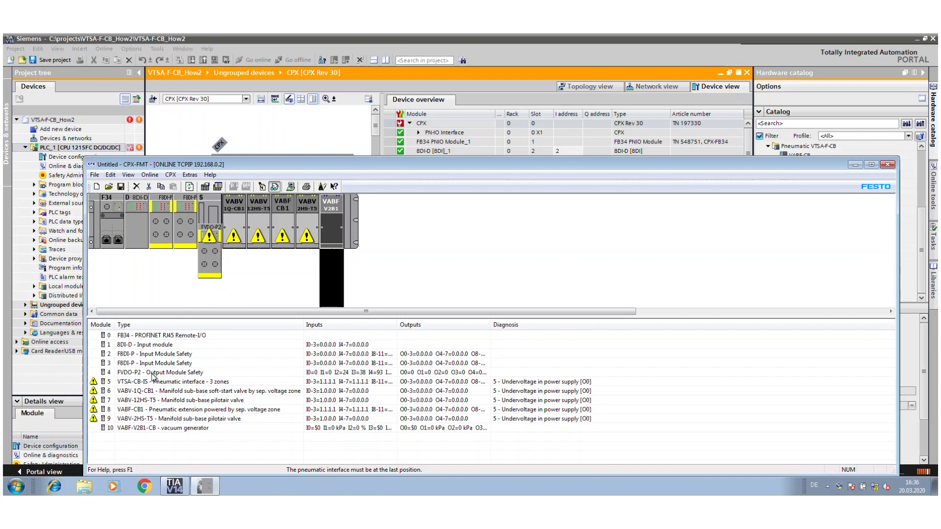
pyautogui.moveTo(181, 443)
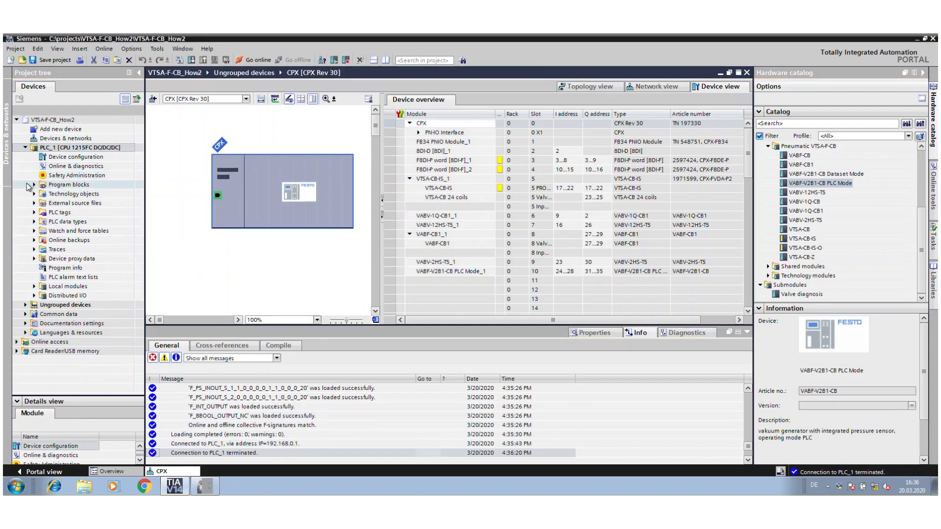
# Open Main_Safety_RTG1 [FB1] from Program blocks and place an assignment box in Network 1
pyautogui.click(29, 184)
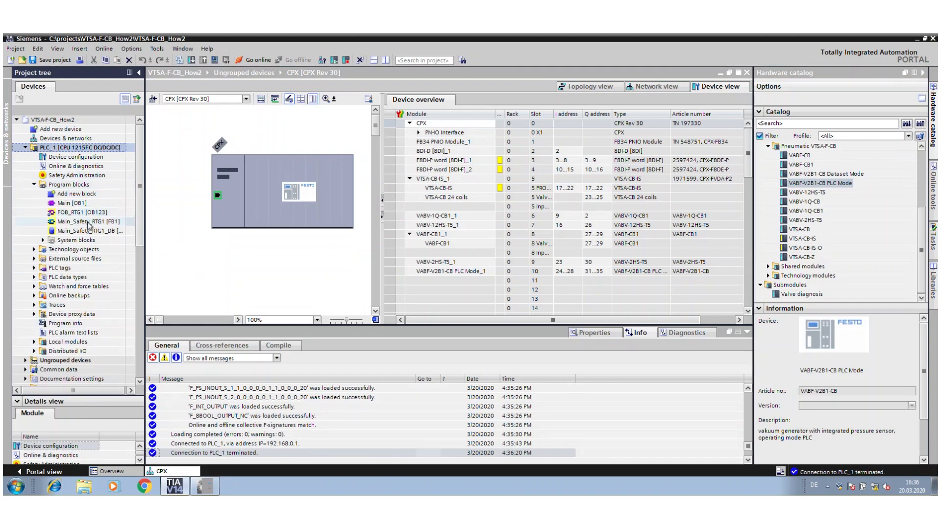
pyautogui.click(68, 212)
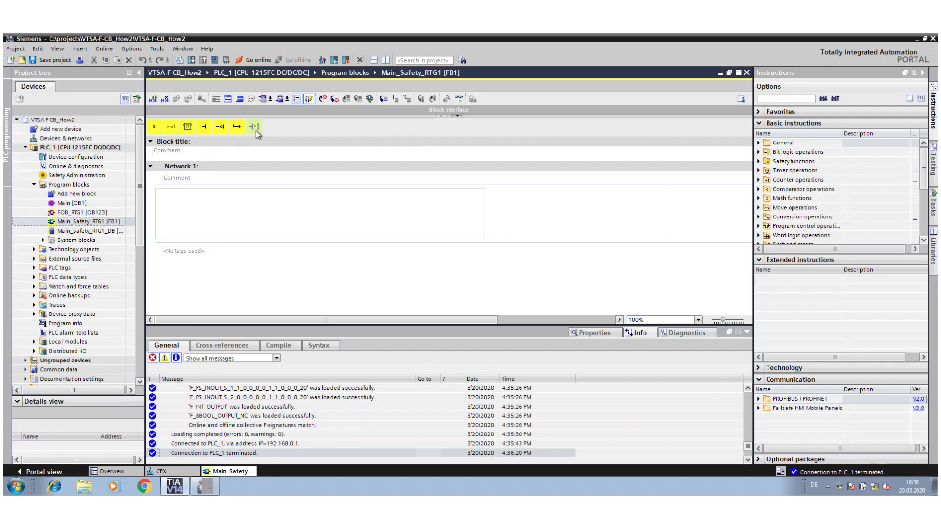
pyautogui.moveTo(253, 129)
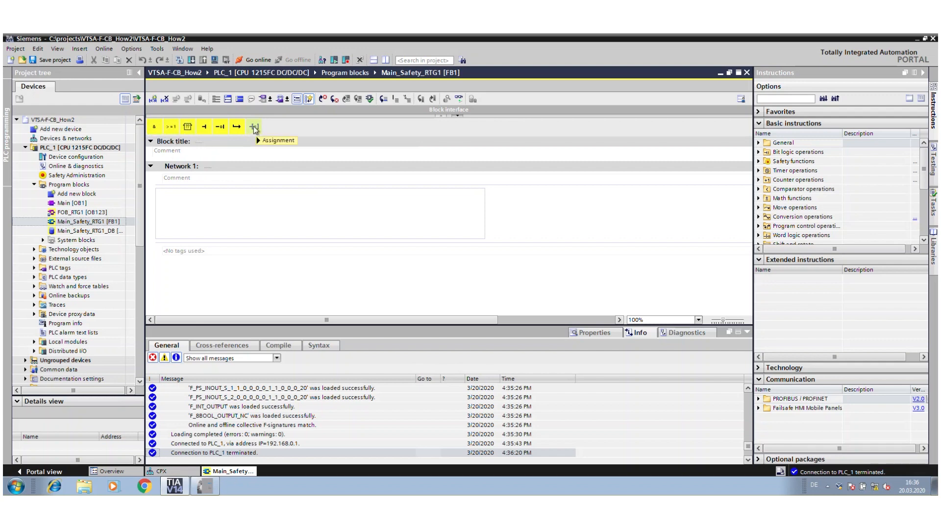
pyautogui.click(254, 127)
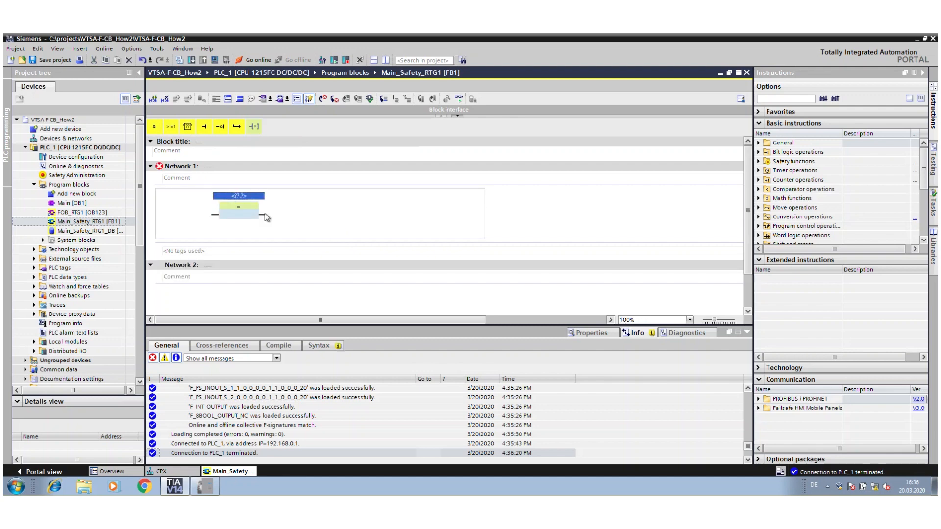
pyautogui.write('A')
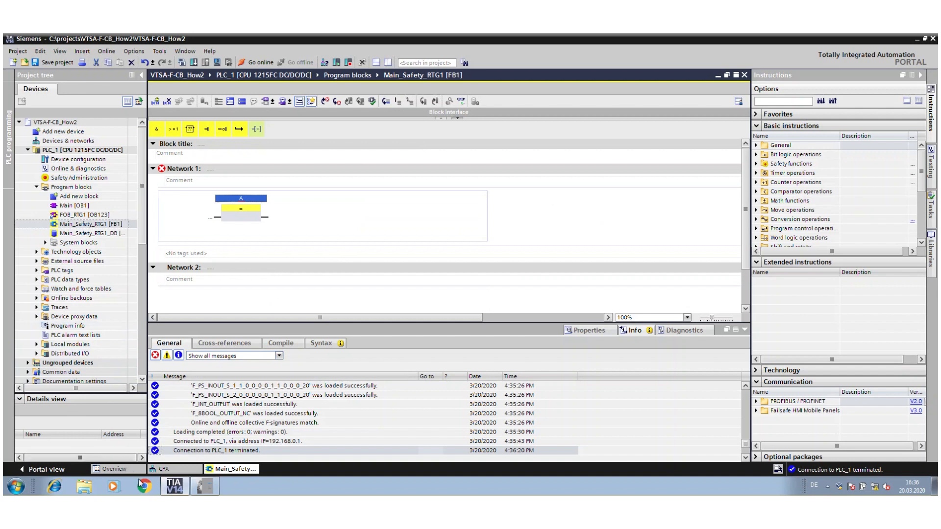
# Check the VTSA-CB-IS output addresses 17…22 in the CPX device overview
pyautogui.click(174, 468)
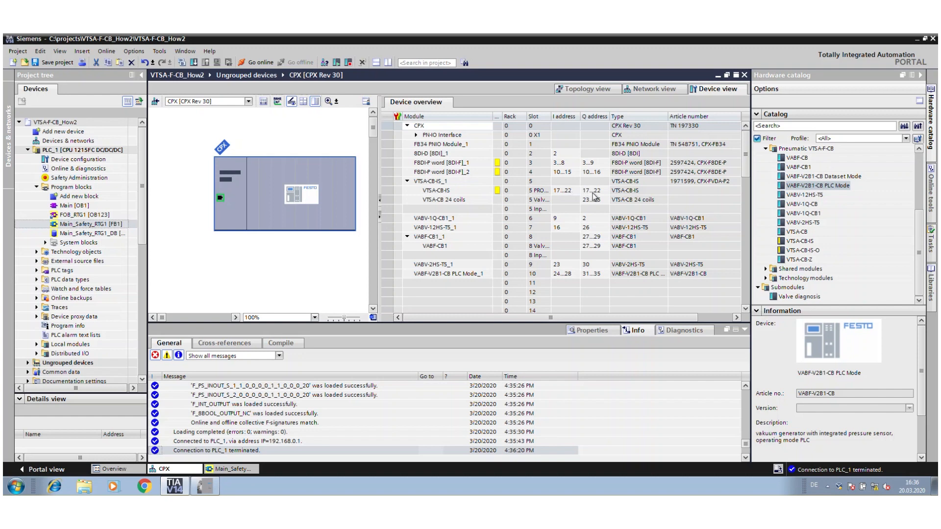
pyautogui.moveTo(599, 193)
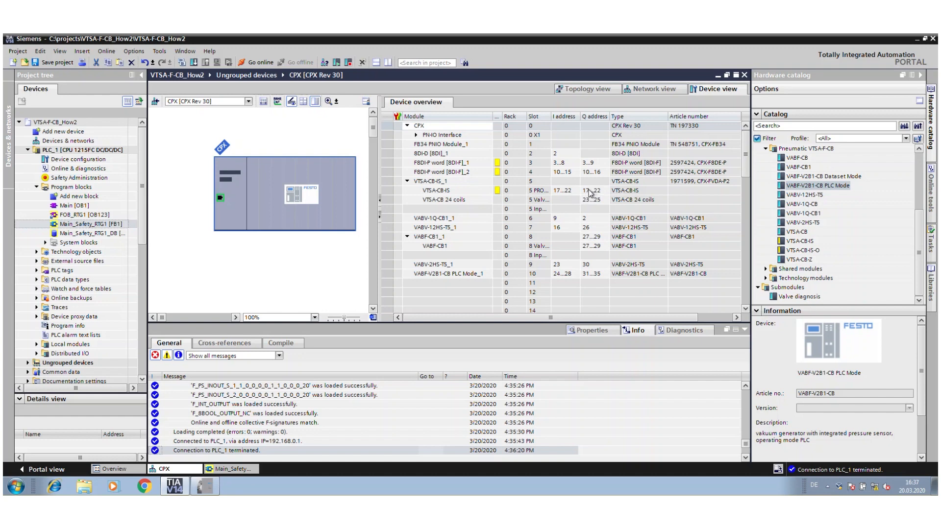
pyautogui.moveTo(590, 197)
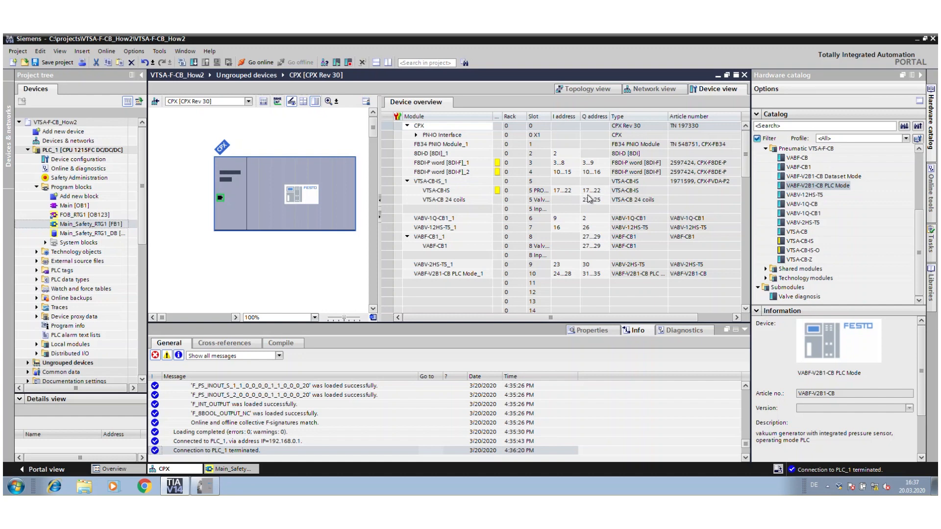
pyautogui.moveTo(588, 199)
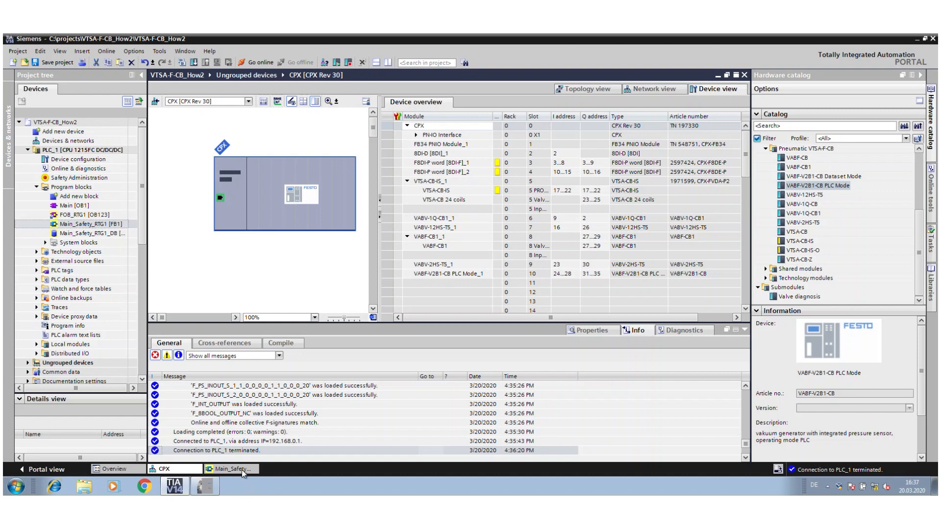
# Have Network 1 drive assignments %Q17.0, %Q17.1 and %Q17.2 from %M100.0 through an AND
pyautogui.click(234, 469)
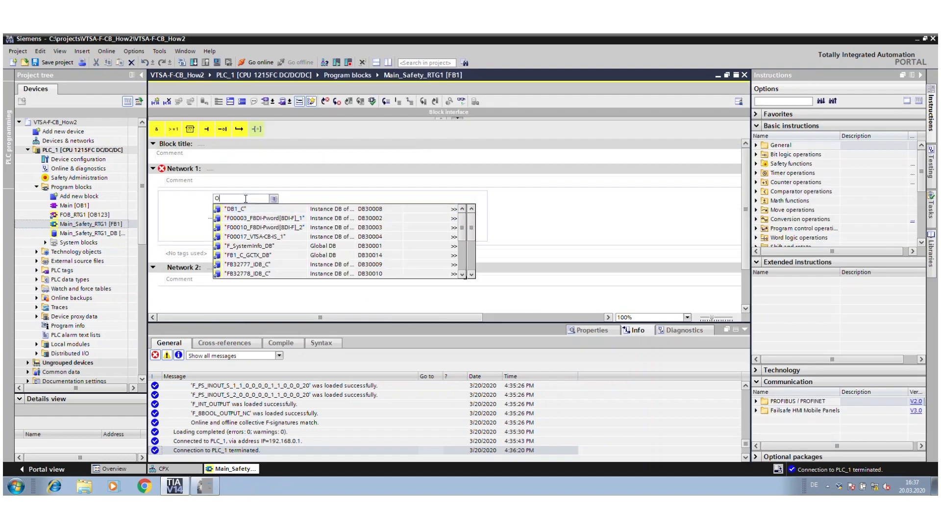
pyautogui.write('17.0')
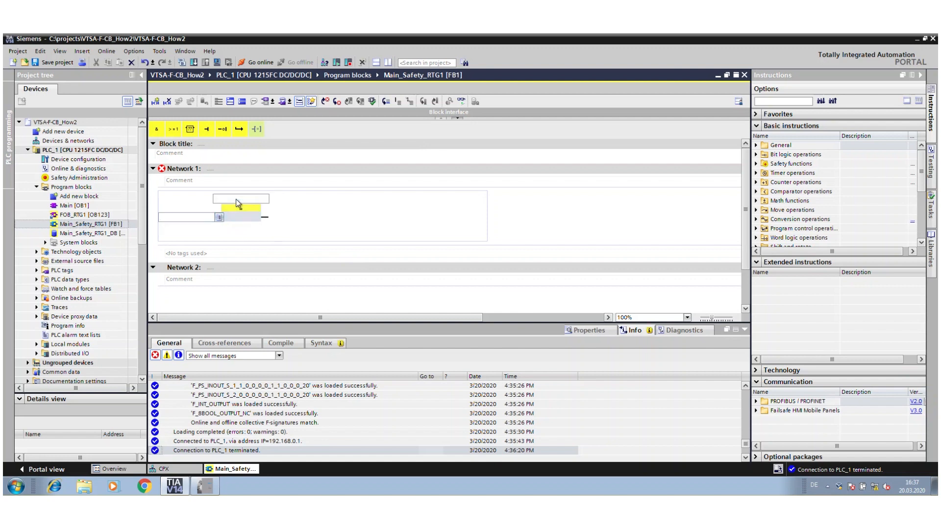
pyautogui.write('O17.0')
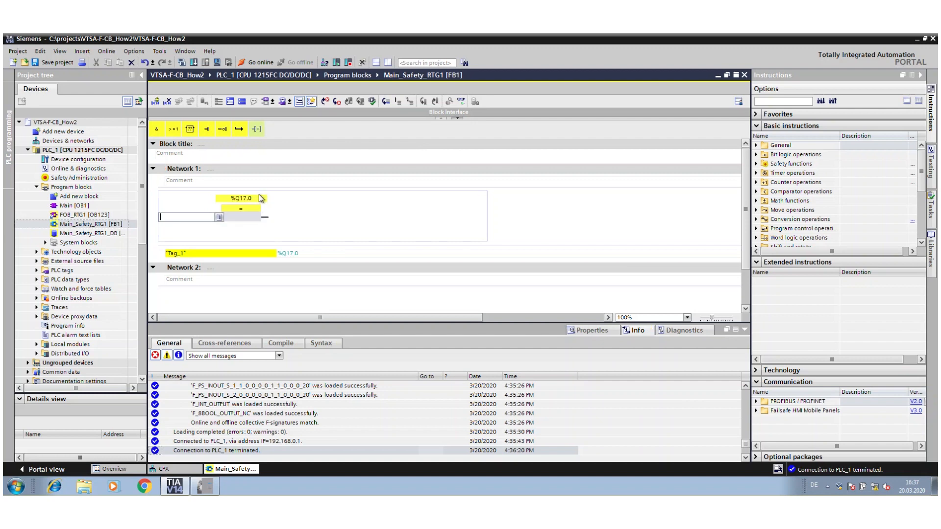
pyautogui.moveTo(254, 233)
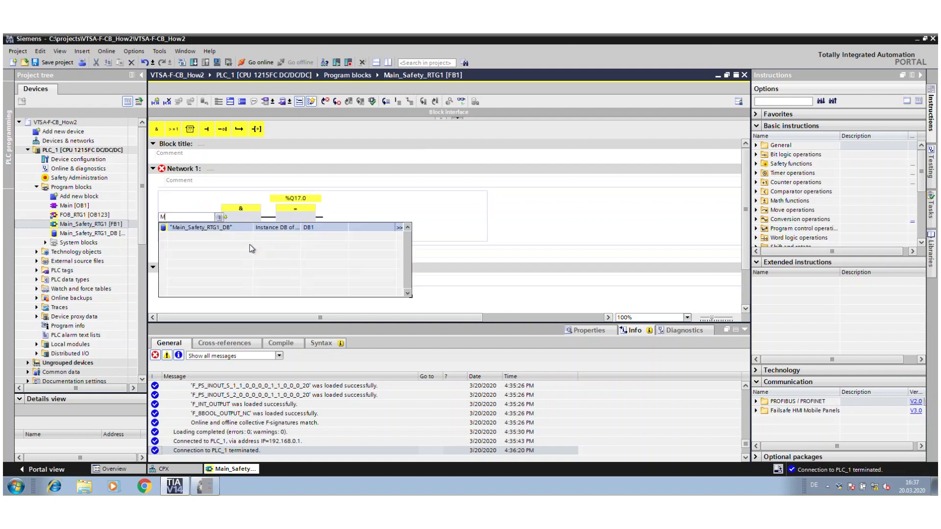
pyautogui.write('M100.0')
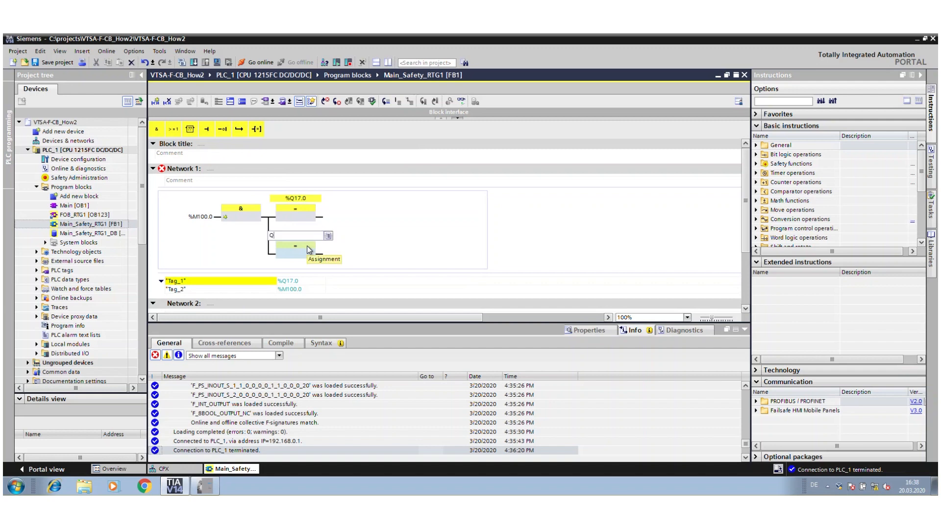
pyautogui.write('%Q17.1')
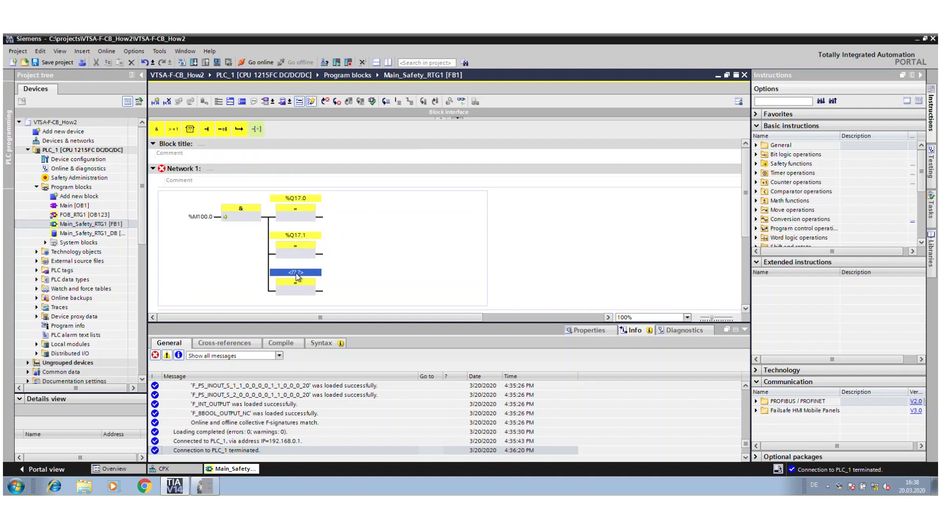
pyautogui.write('Q17.2')
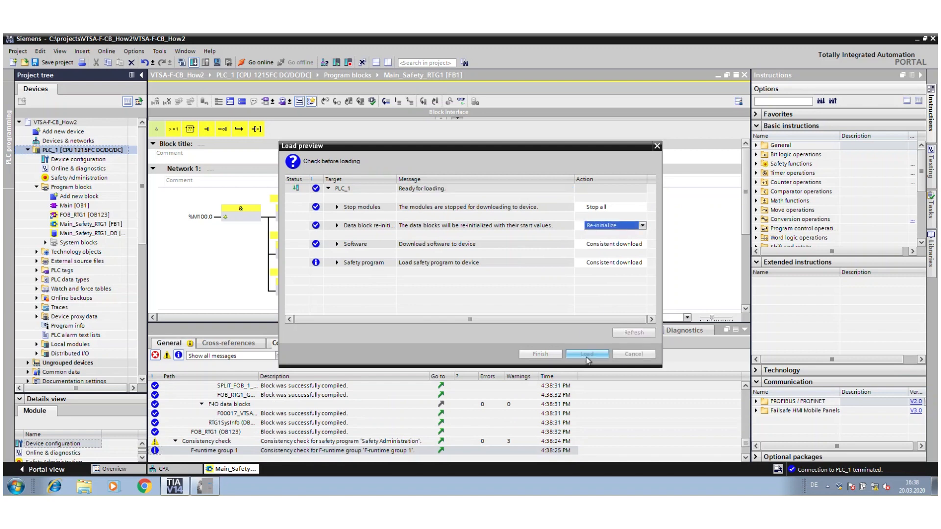
# Load Main_Safety_RTG1 to PLC_1 and restart it, completing without errors
pyautogui.click(587, 354)
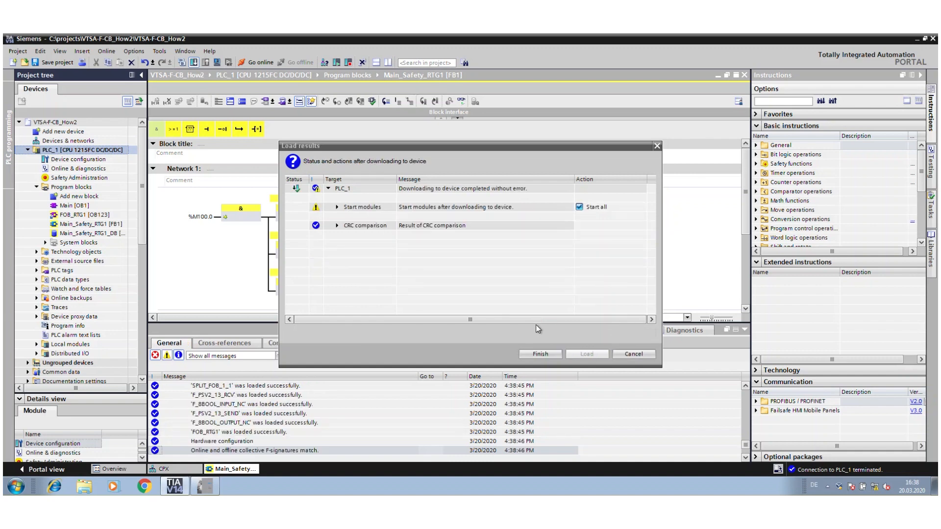
pyautogui.click(541, 354)
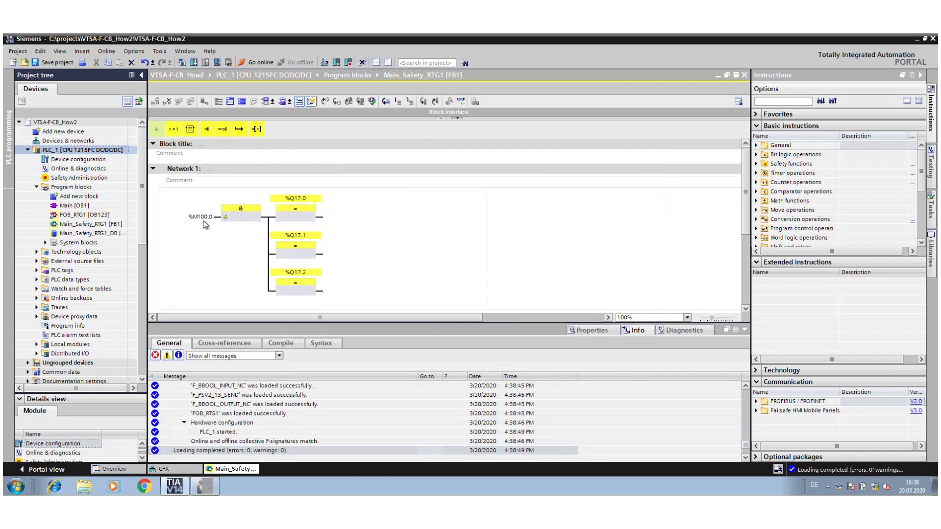
pyautogui.click(200, 216)
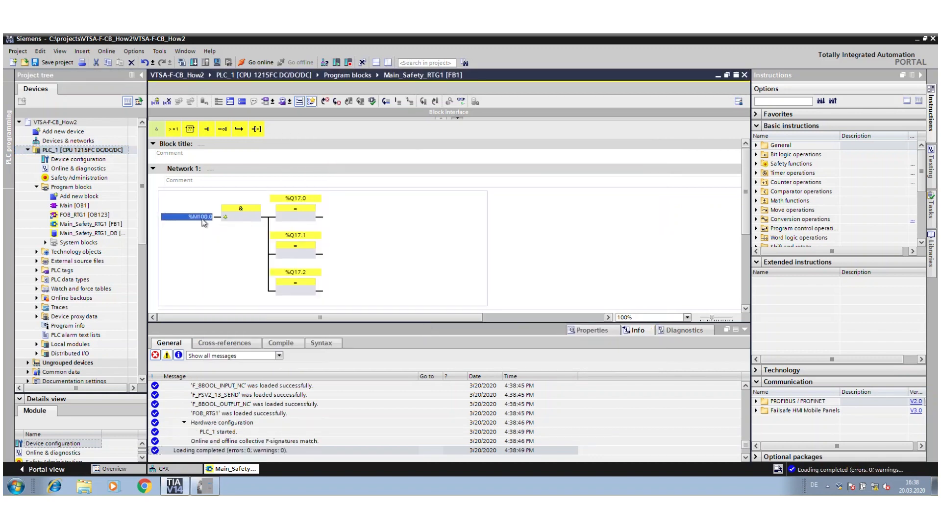
# Monitor Main_Safety_RTG1 online and modify %M100.0 to 1, switching on %Q17.0–%Q17.2
pyautogui.doubleClick(193, 216)
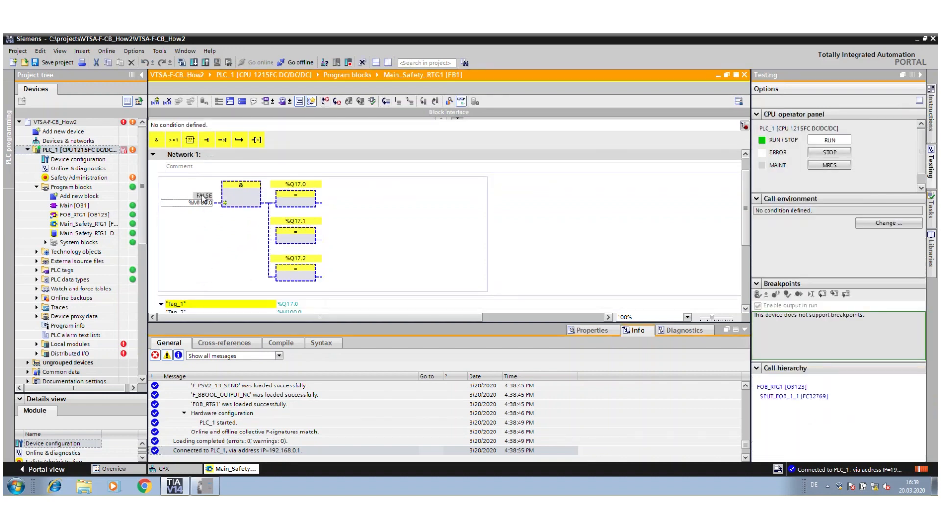
pyautogui.rightClick(187, 203)
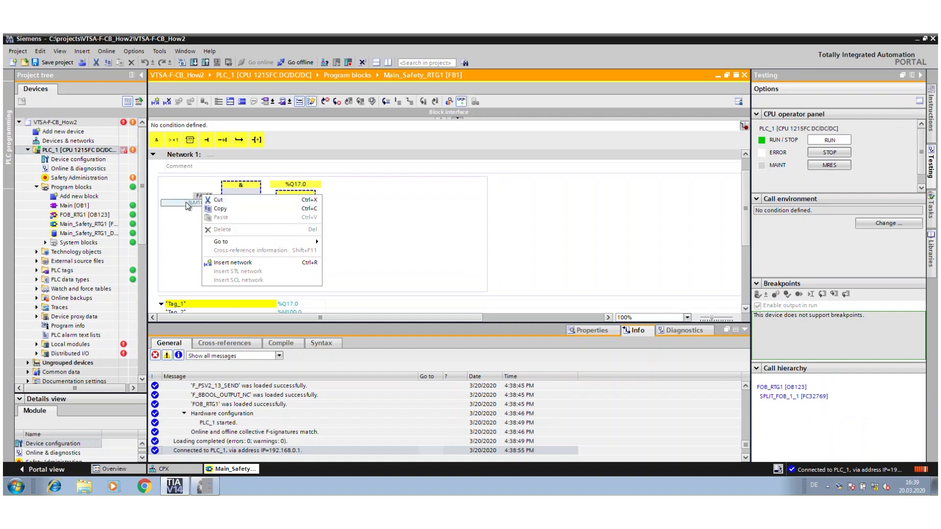
pyautogui.moveTo(206, 216)
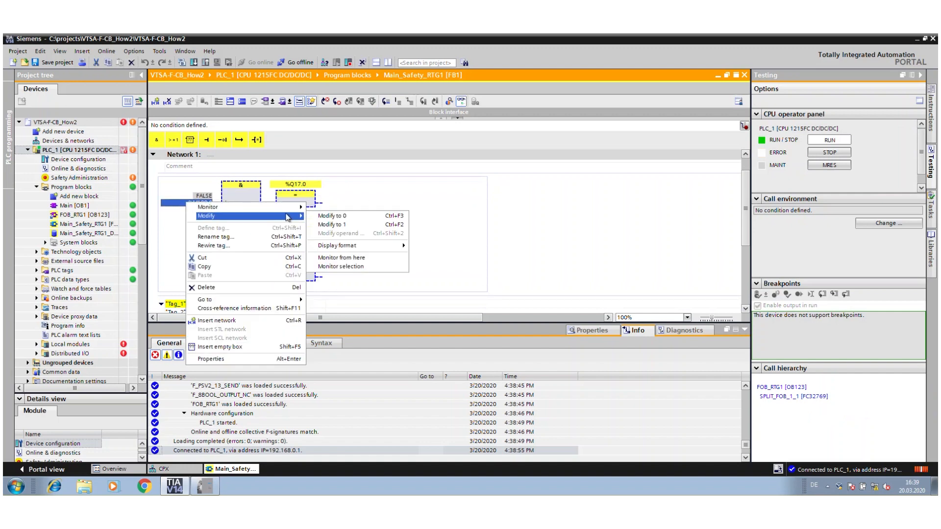
pyautogui.click(332, 225)
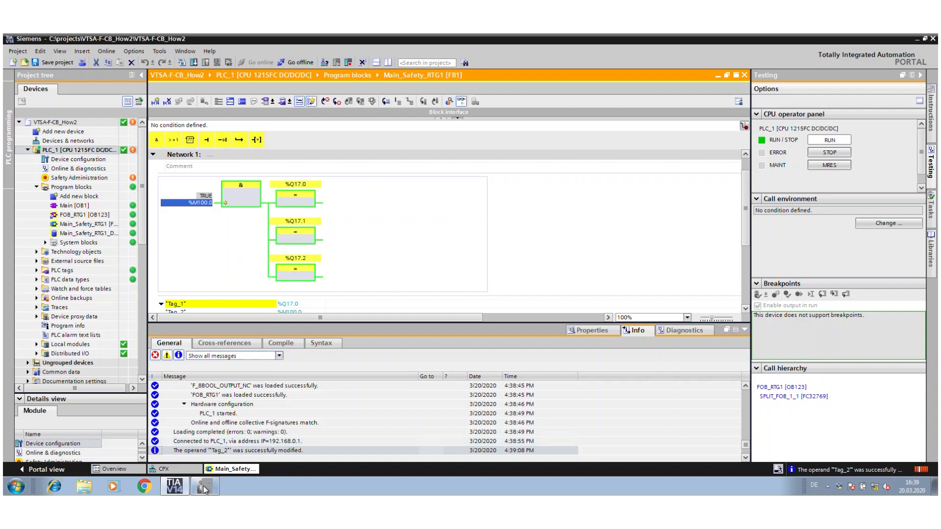
pyautogui.click(203, 486)
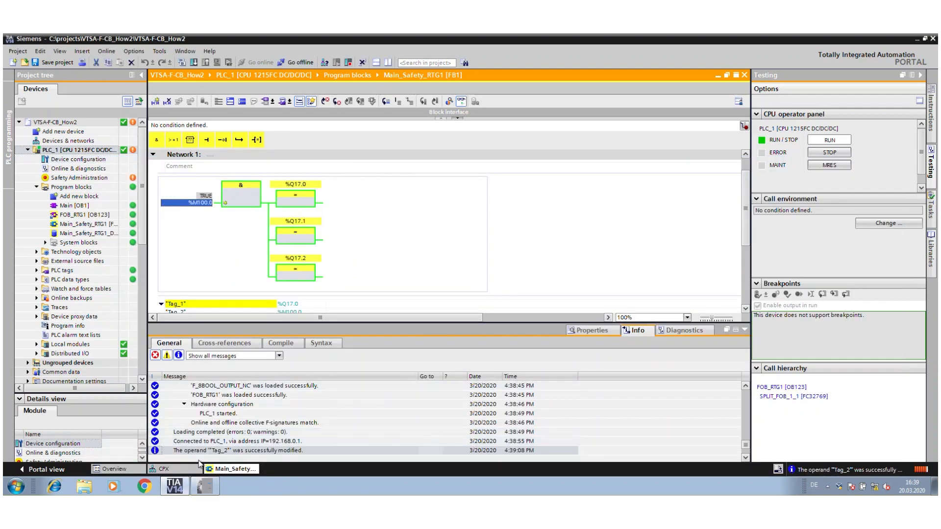
# Show the CPX Rev 30 device overview online to confirm all modules report healthy
pyautogui.click(161, 469)
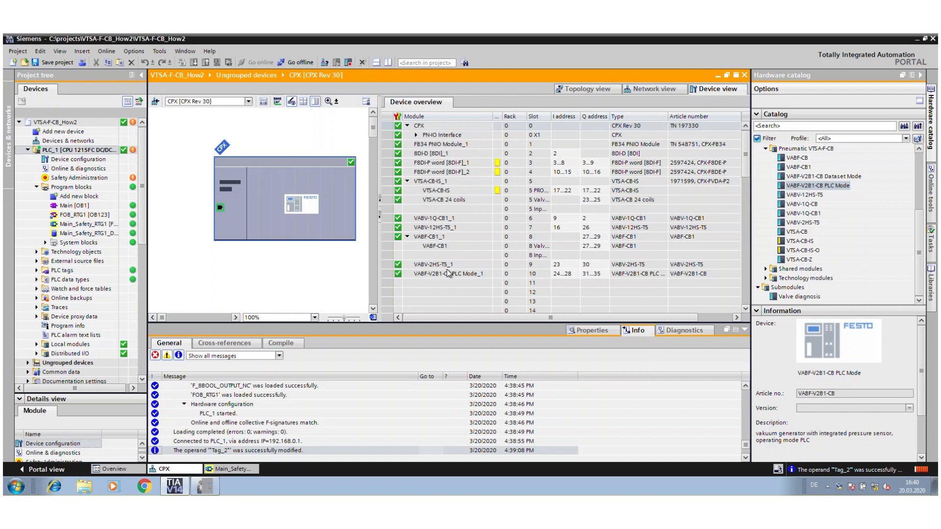
pyautogui.moveTo(449, 273)
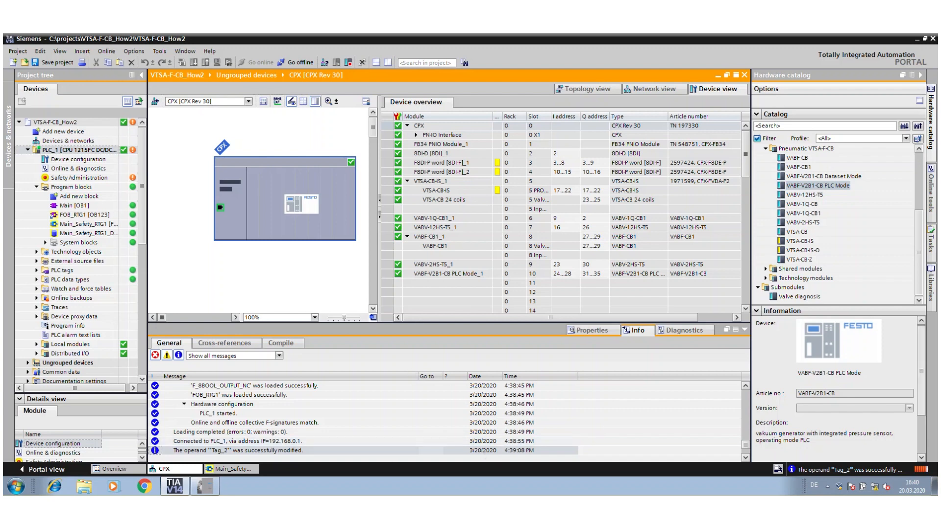